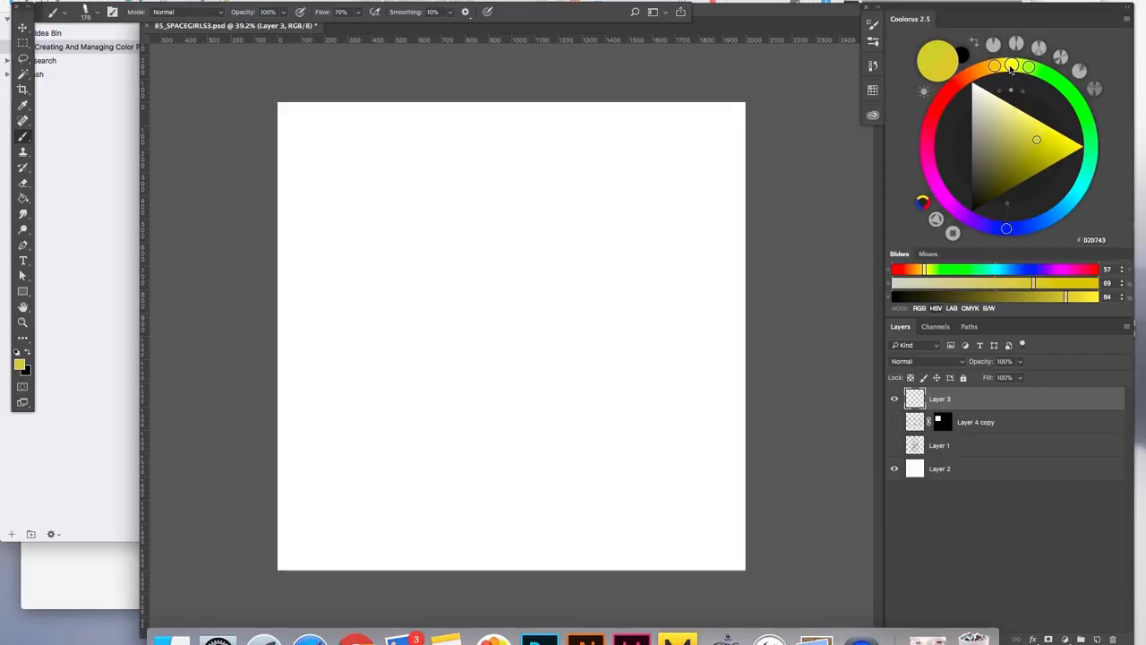
# - Paint yellow, dark green and orange swatch strokes side by side near the top
pyautogui.click(1039, 143)
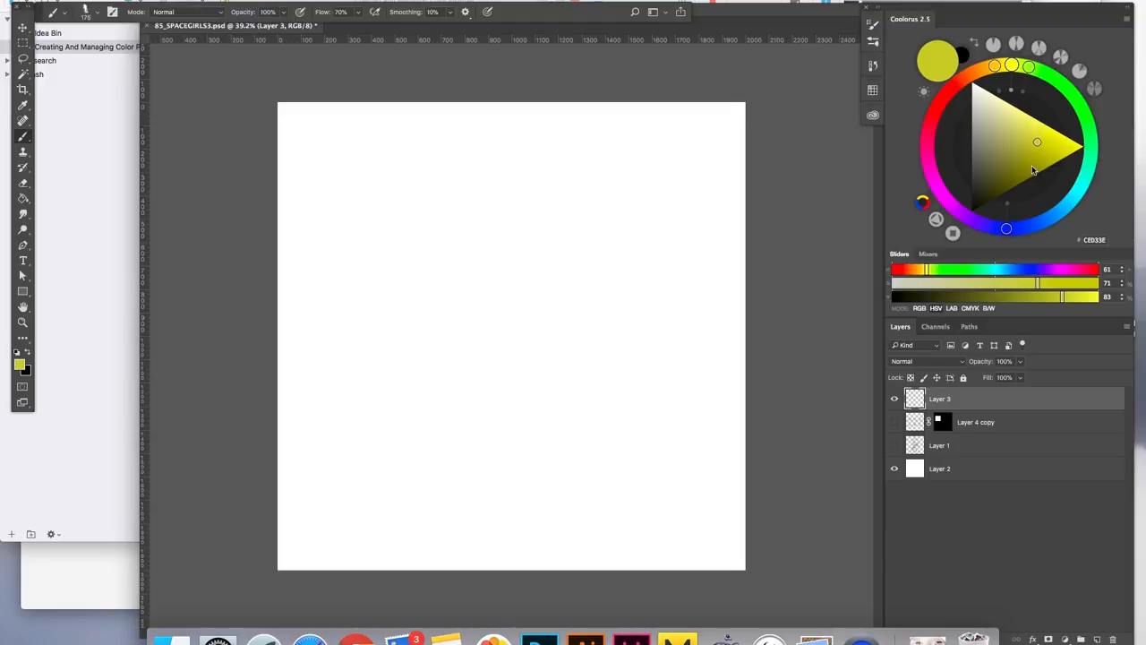
pyautogui.moveTo(397, 161); pyautogui.dragTo(398, 224)
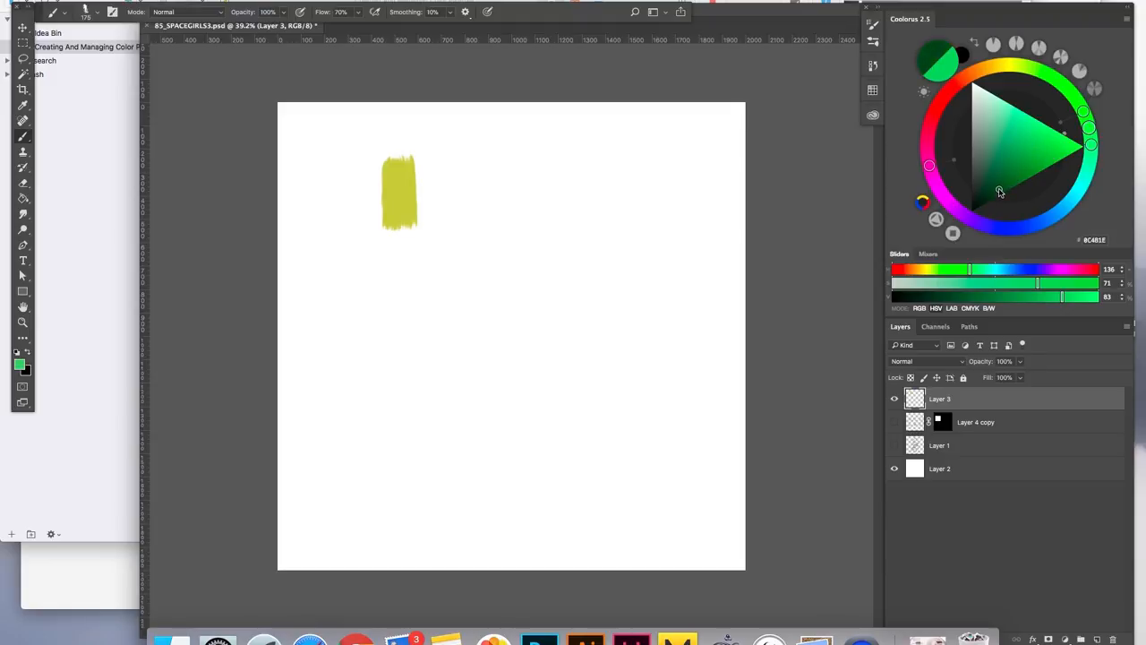
pyautogui.moveTo(421, 161); pyautogui.dragTo(439, 224)
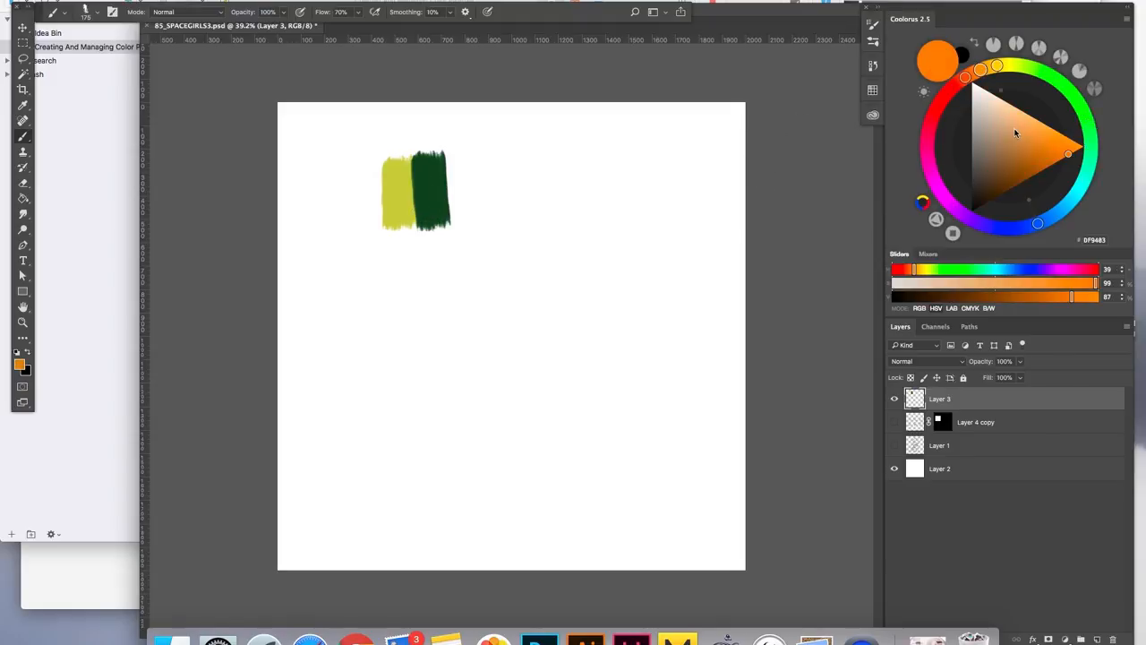
pyautogui.click(1053, 157)
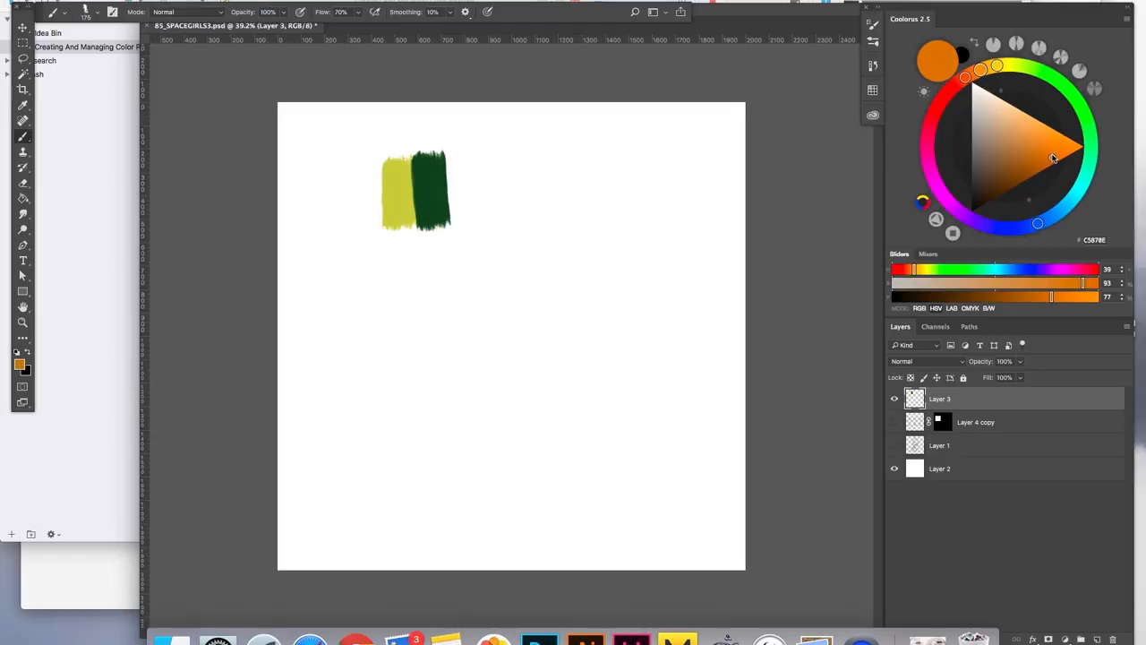
pyautogui.moveTo(448, 157); pyautogui.dragTo(469, 224)
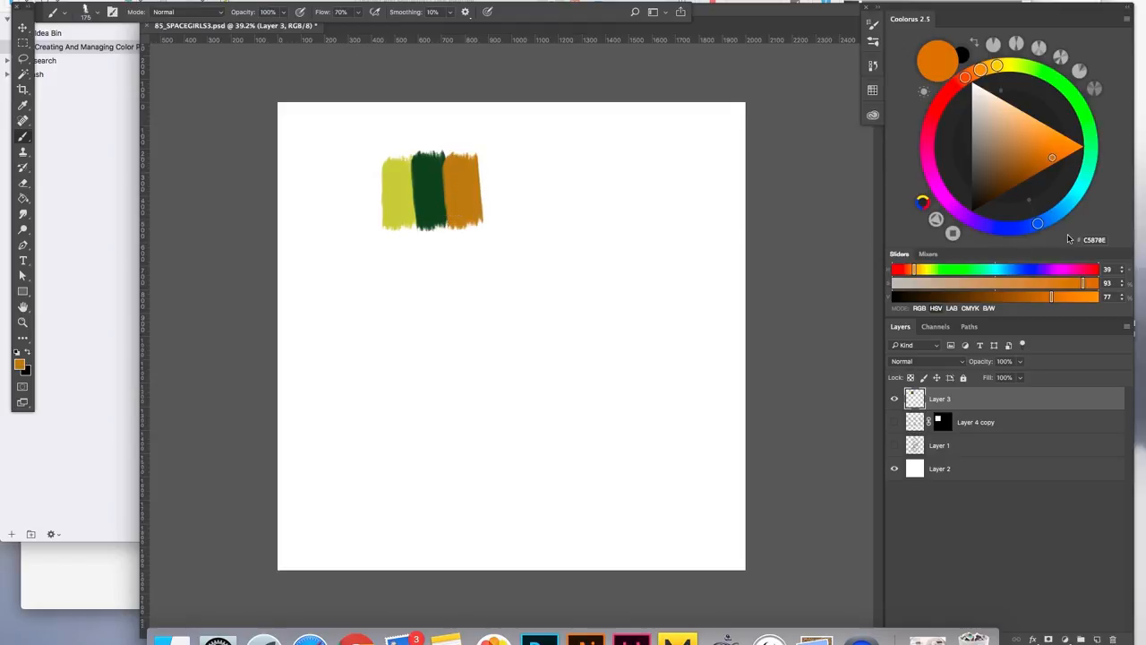
# - Mix a mint green and a magenta in Coolorus and paint their swatch strokes to finish the row
pyautogui.click(1088, 169)
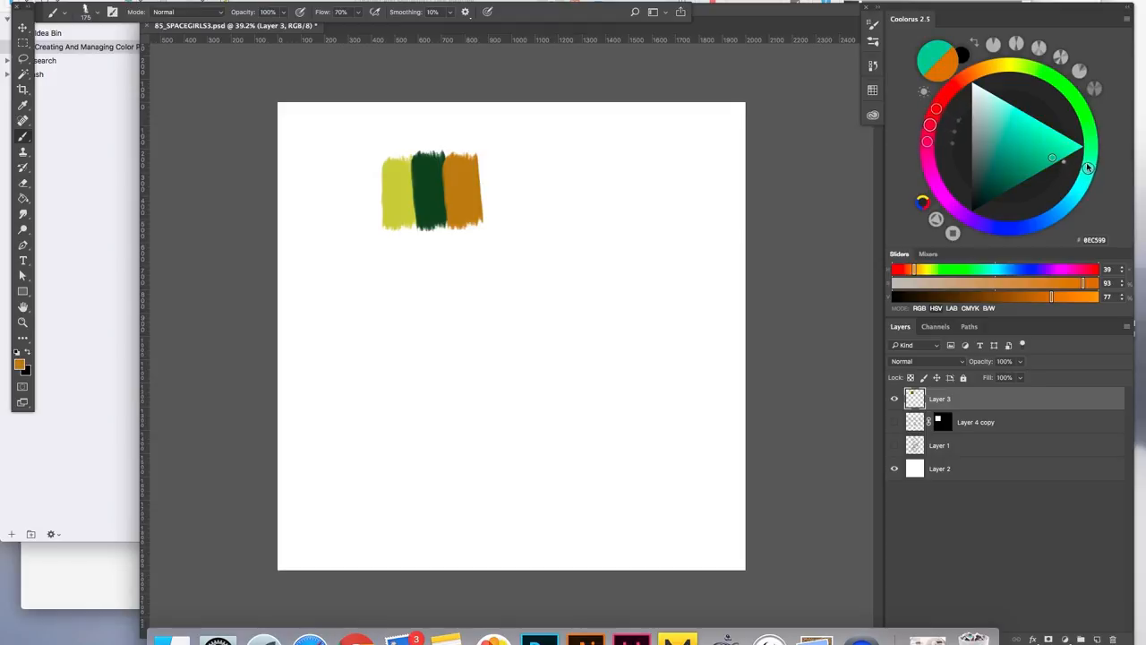
pyautogui.click(1056, 140)
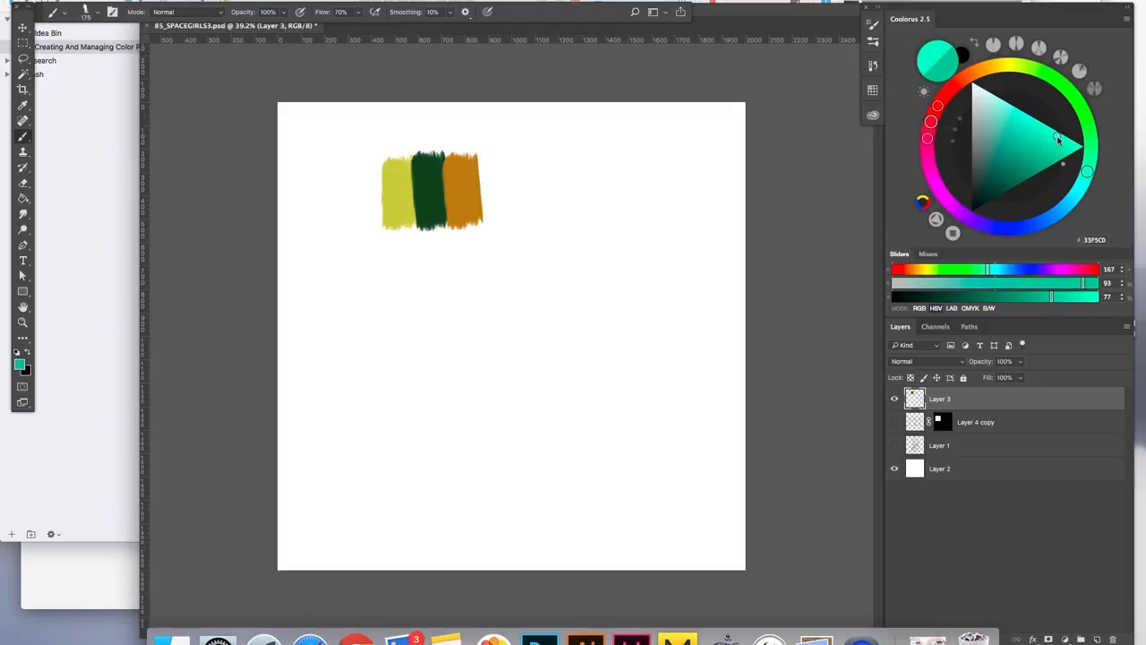
pyautogui.moveTo(1057, 140); pyautogui.dragTo(1088, 172)
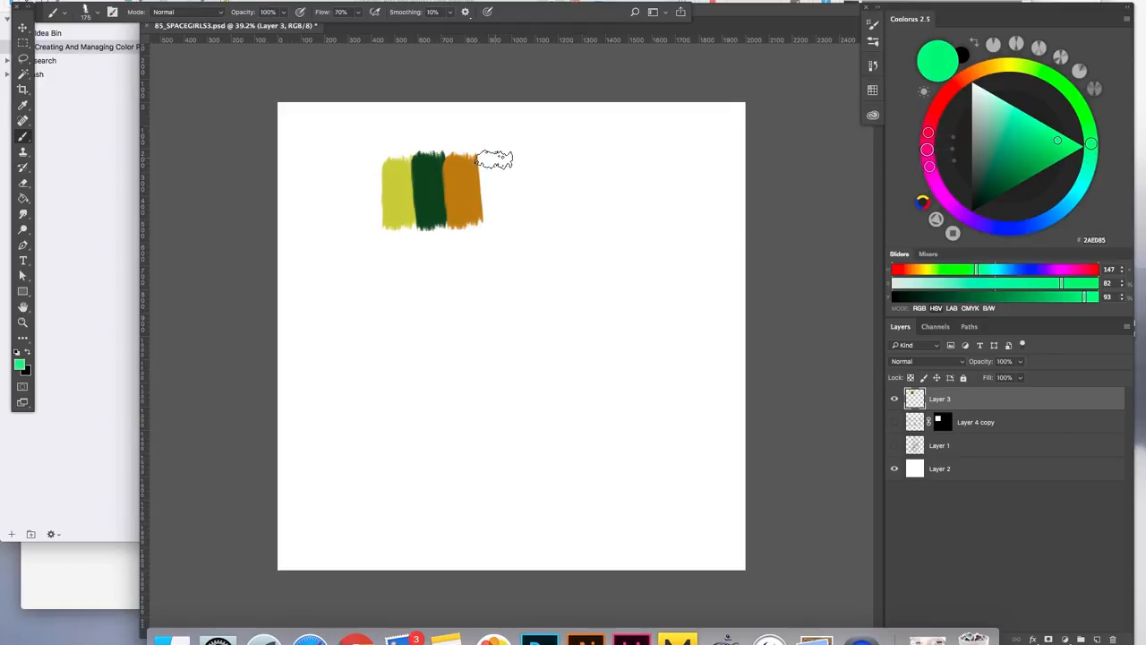
pyautogui.moveTo(498, 162); pyautogui.dragTo(501, 224)
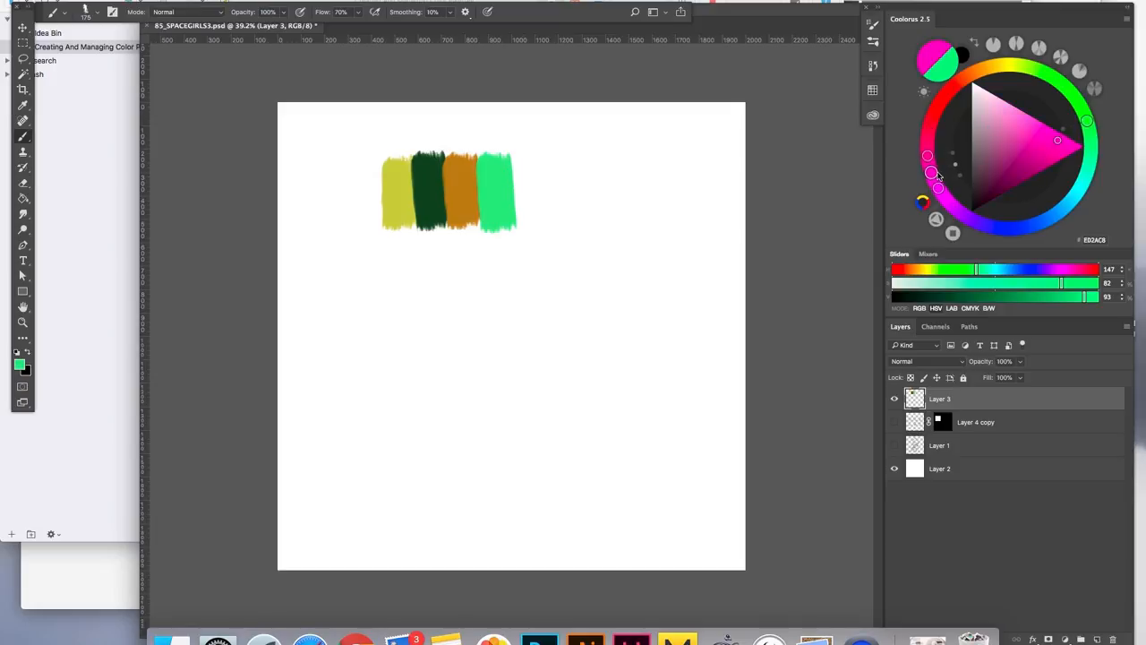
pyautogui.click(1060, 143)
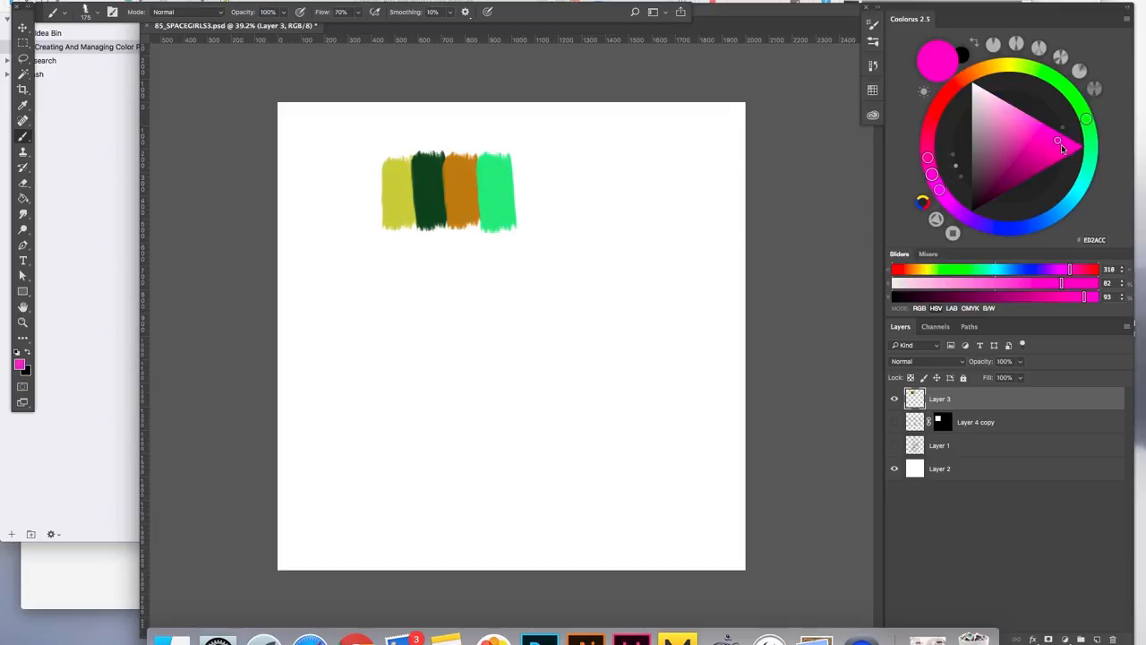
pyautogui.click(1058, 136)
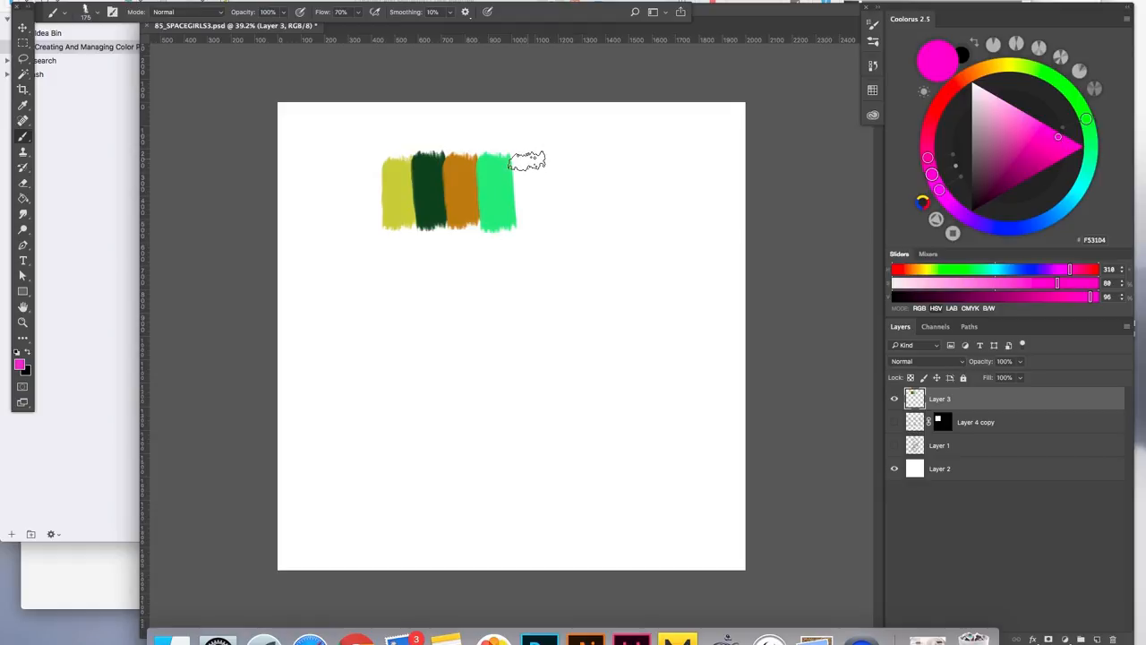
pyautogui.moveTo(527, 161); pyautogui.dragTo(536, 233)
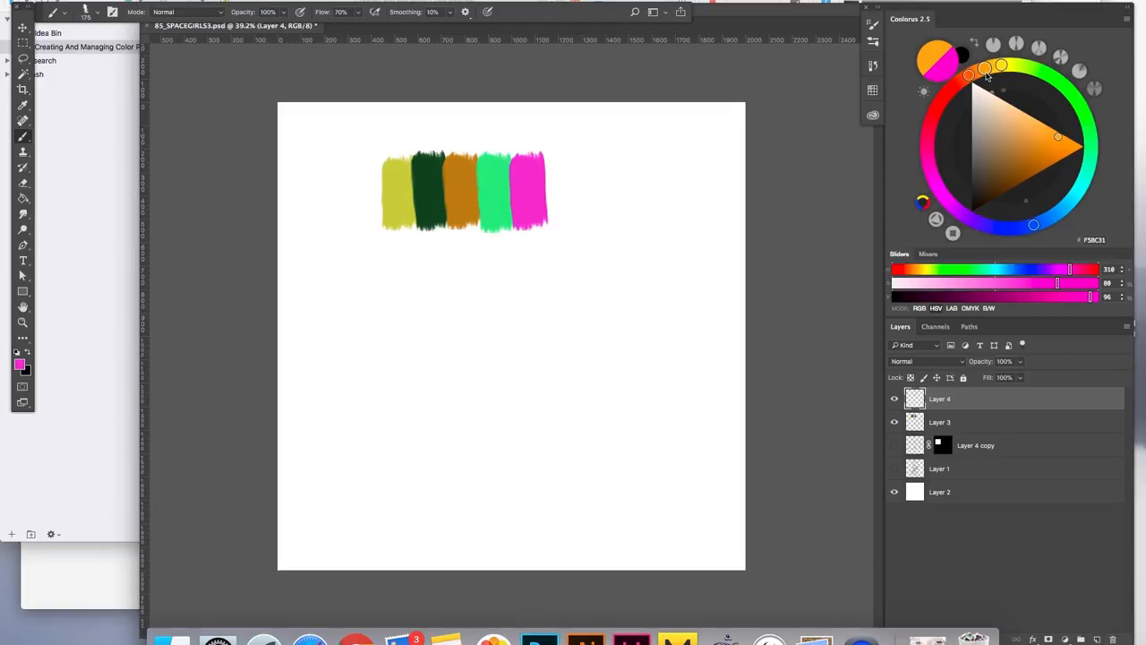
# - Lay a stray orange stroke across the swatches, then undo it and add an empty layer
pyautogui.click(1042, 136)
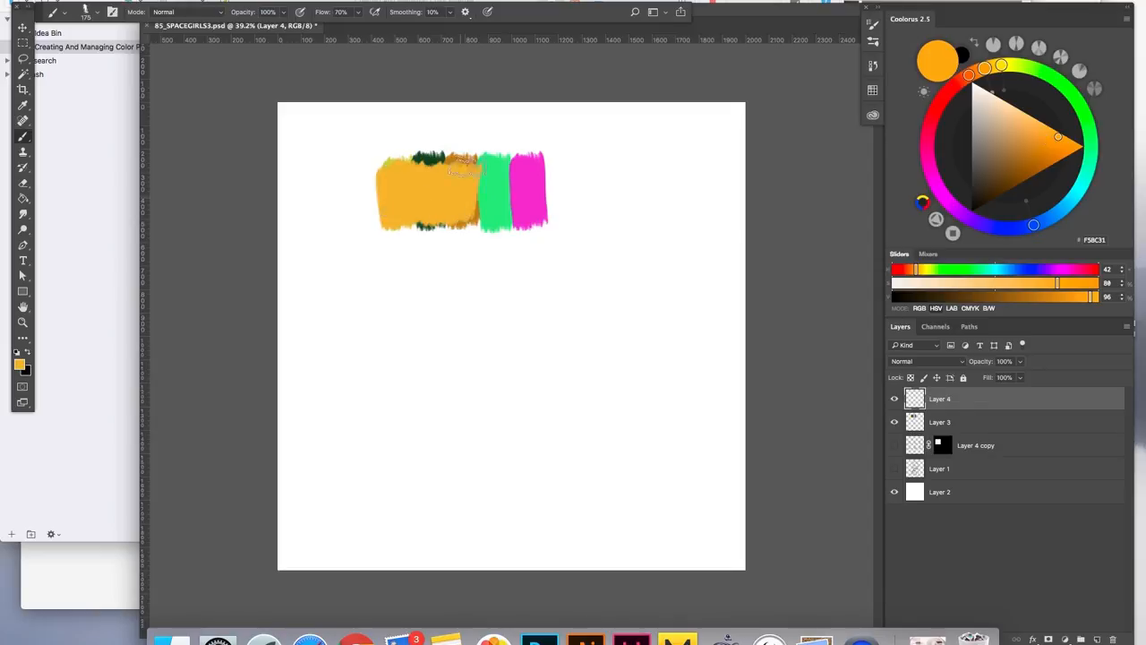
pyautogui.moveTo(501, 188); pyautogui.dragTo(537, 188)
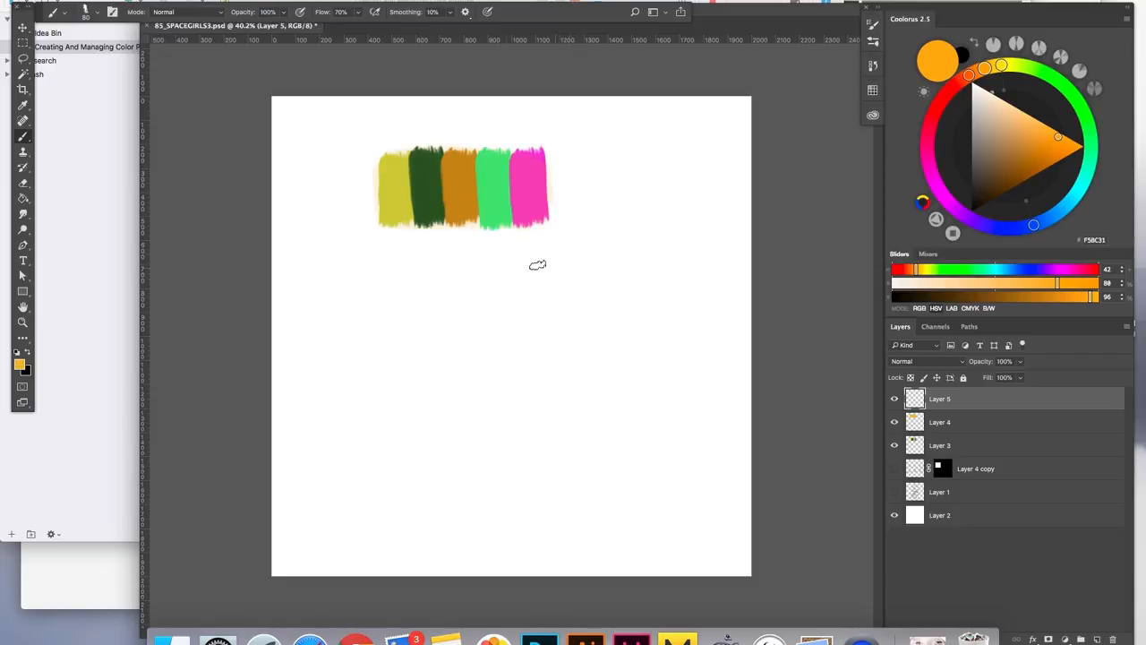
# - Brush a compact second row of palette strokes, including orange, beside the space girl sketch
pyautogui.moveTo(594, 146); pyautogui.dragTo(594, 211)
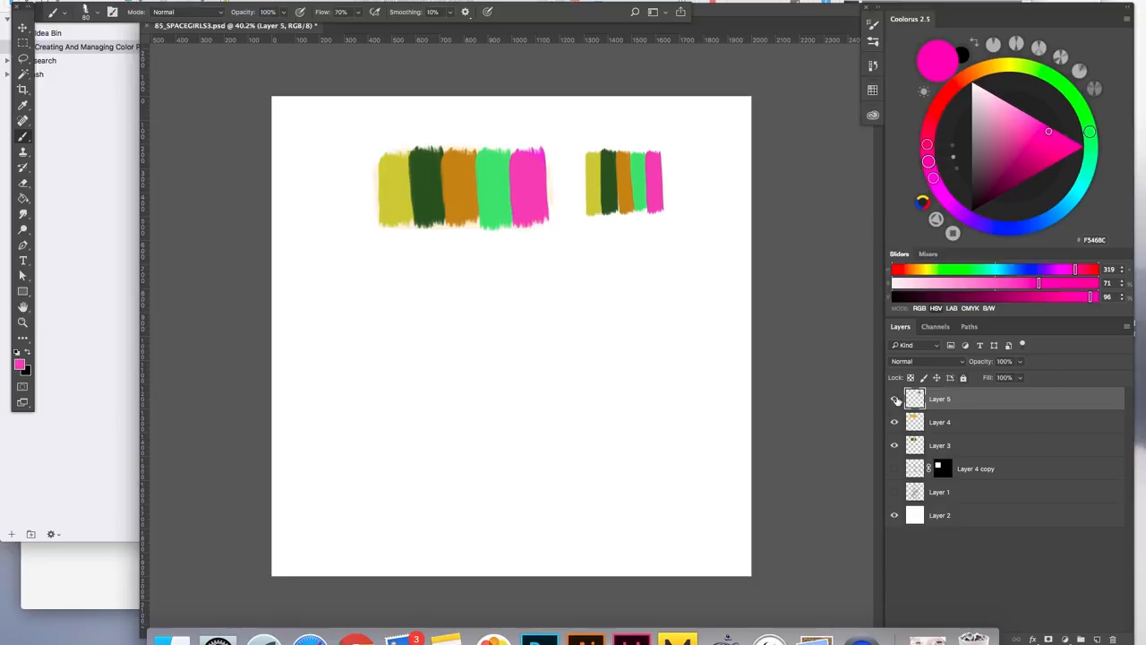
pyautogui.click(938, 422)
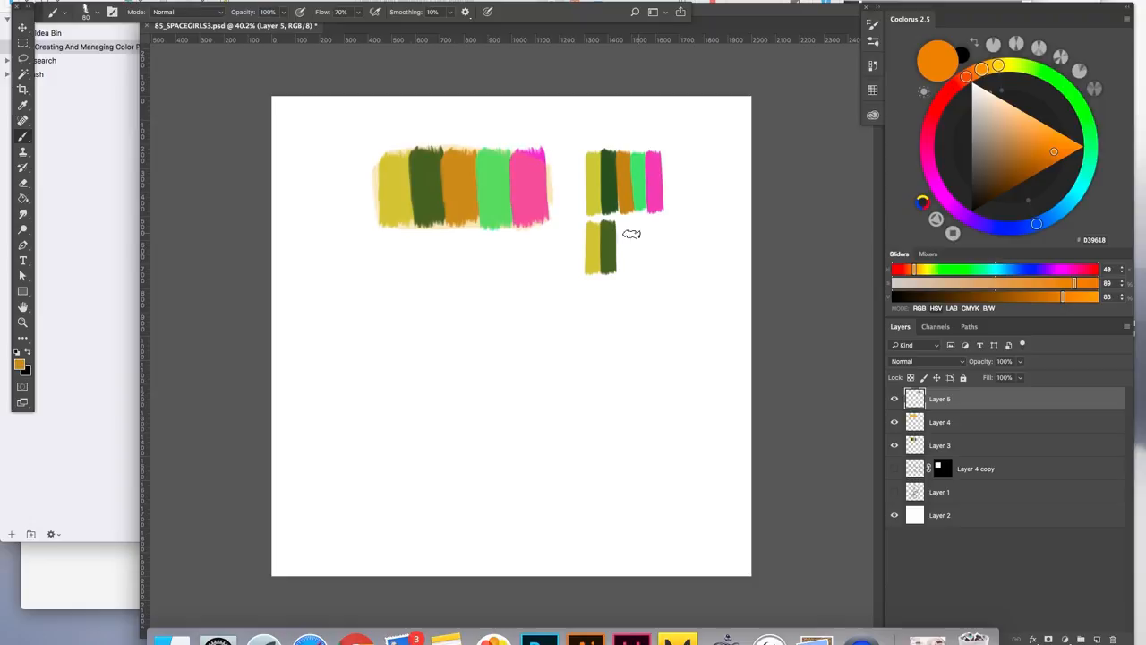
pyautogui.click(927, 362)
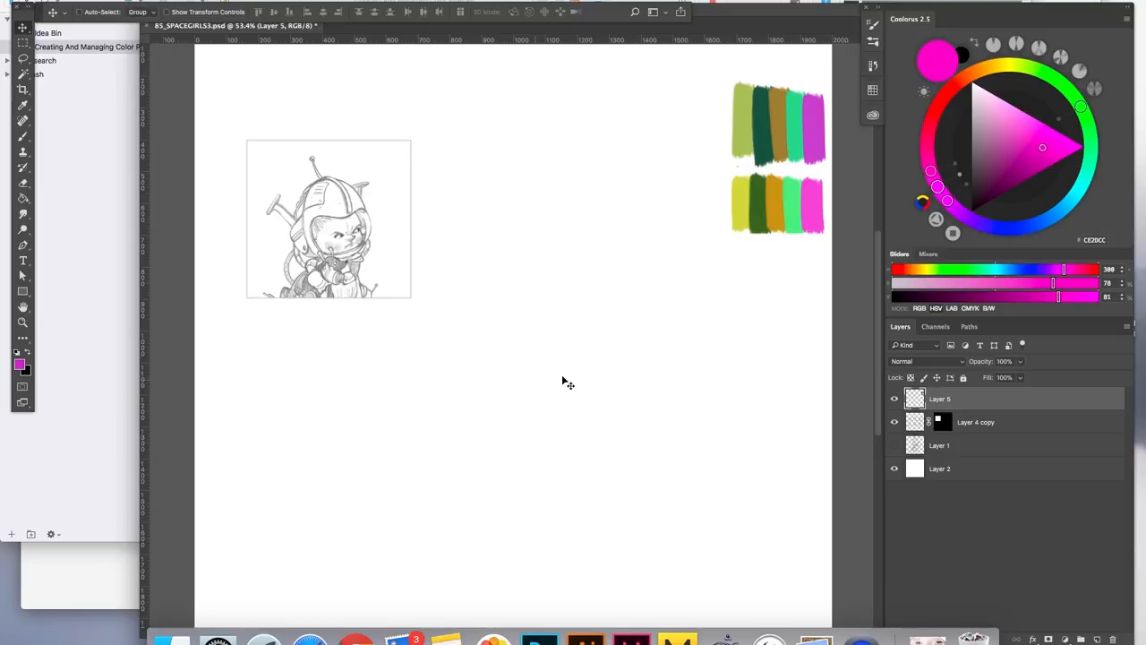
# - On a new layer, fill the study's square with the sampled yellow-green
pyautogui.click(938, 445)
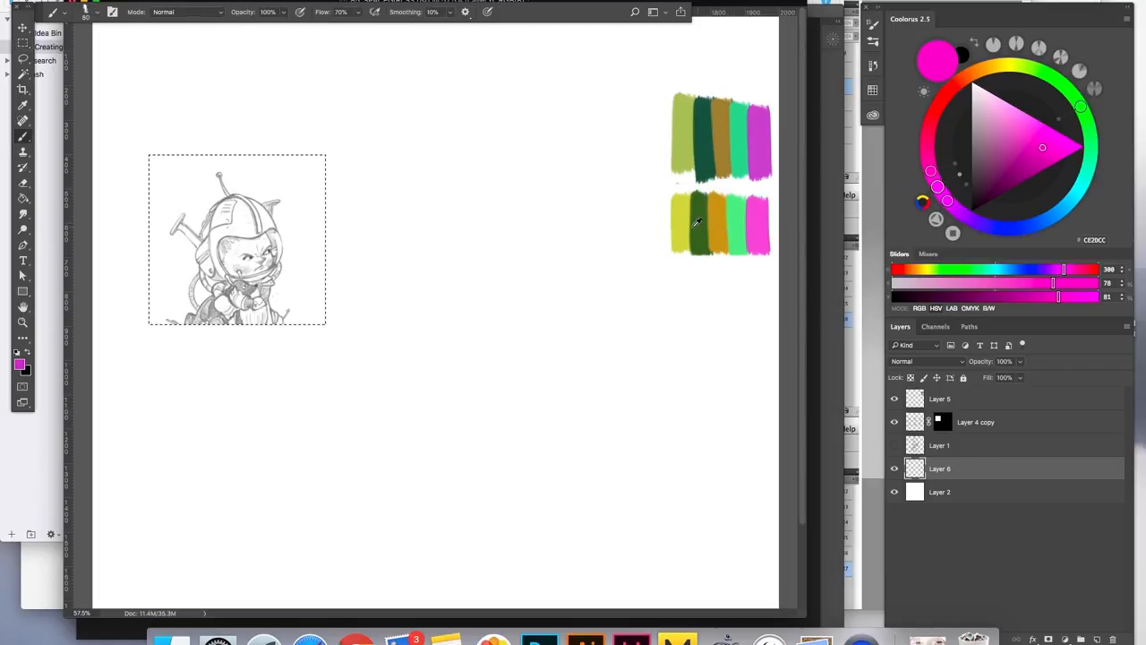
pyautogui.click(1017, 136)
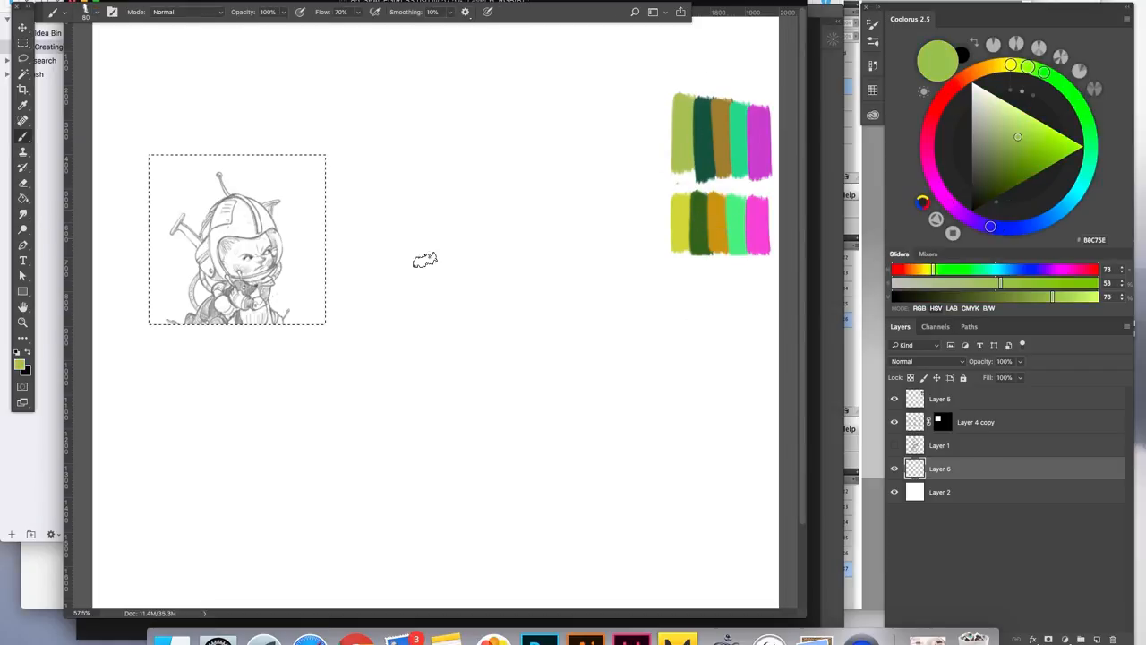
pyautogui.moveTo(194, 165); pyautogui.dragTo(170, 313)
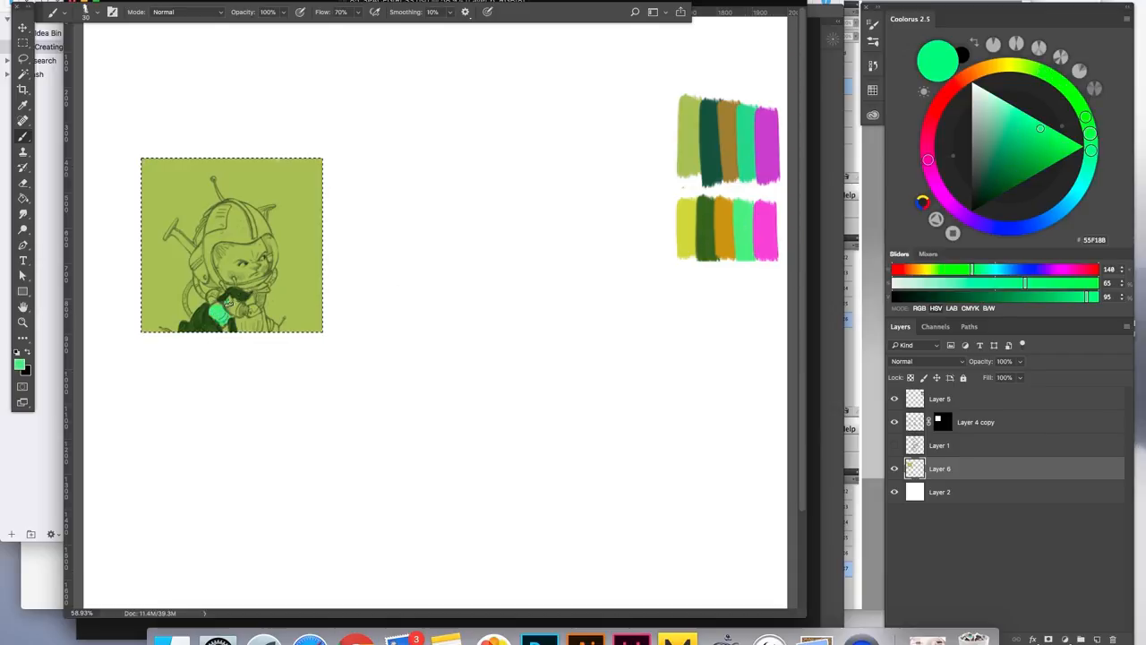
# - Block in mint green areas, an orange face and magenta hair on the first space girl
pyautogui.click(229, 313)
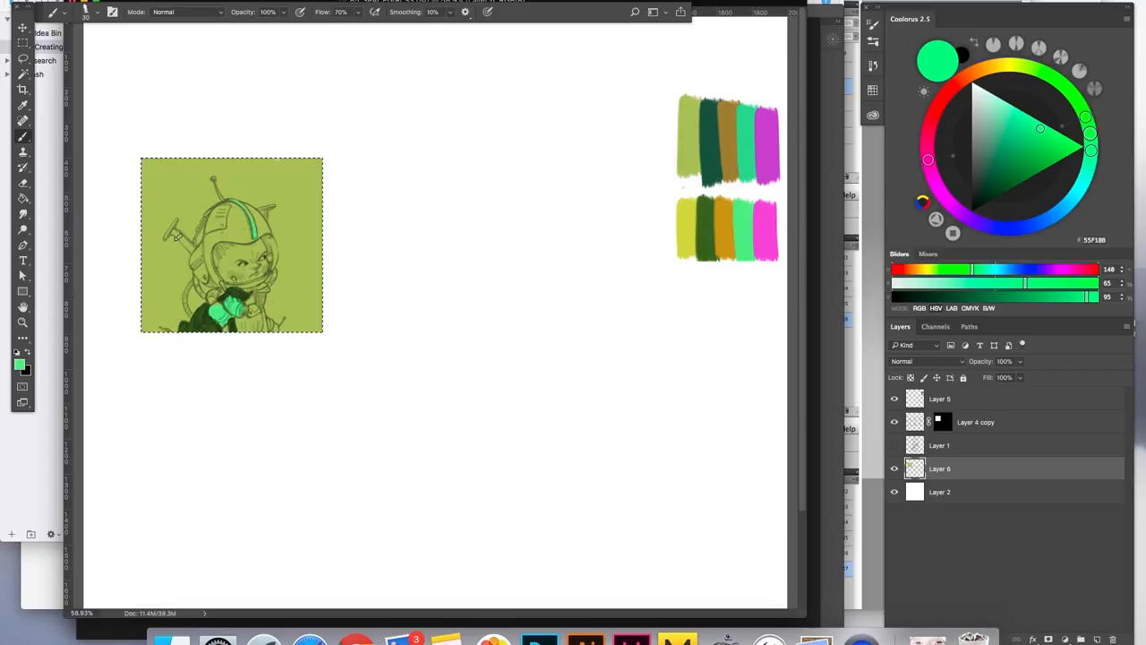
pyautogui.moveTo(193, 241); pyautogui.dragTo(168, 230)
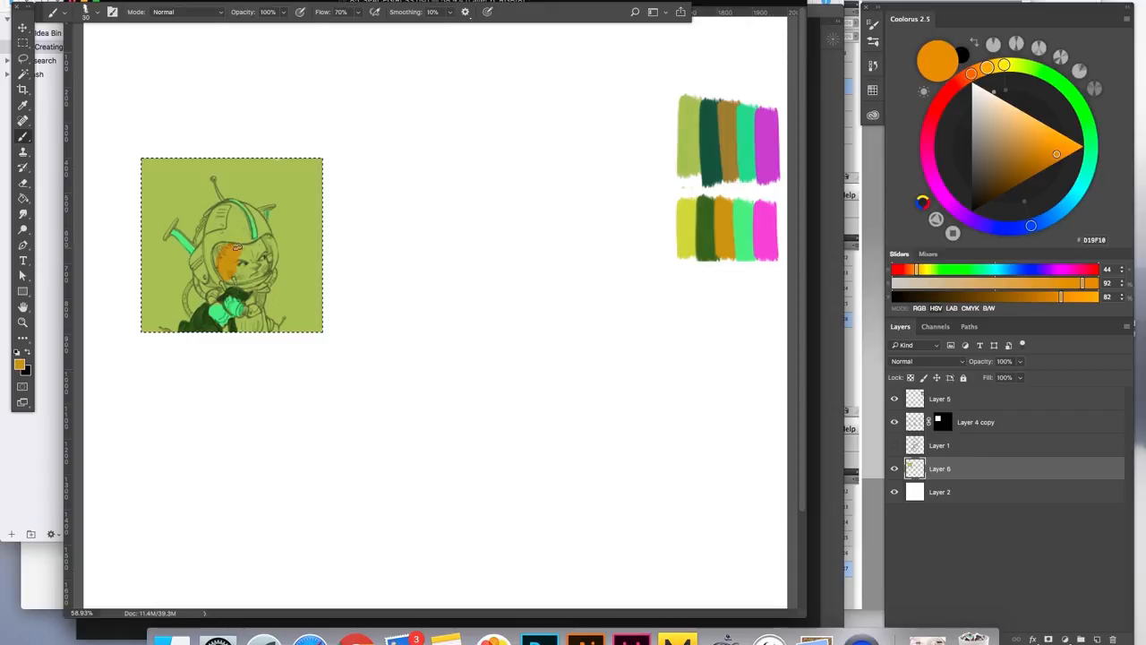
pyautogui.moveTo(233, 254); pyautogui.dragTo(250, 283)
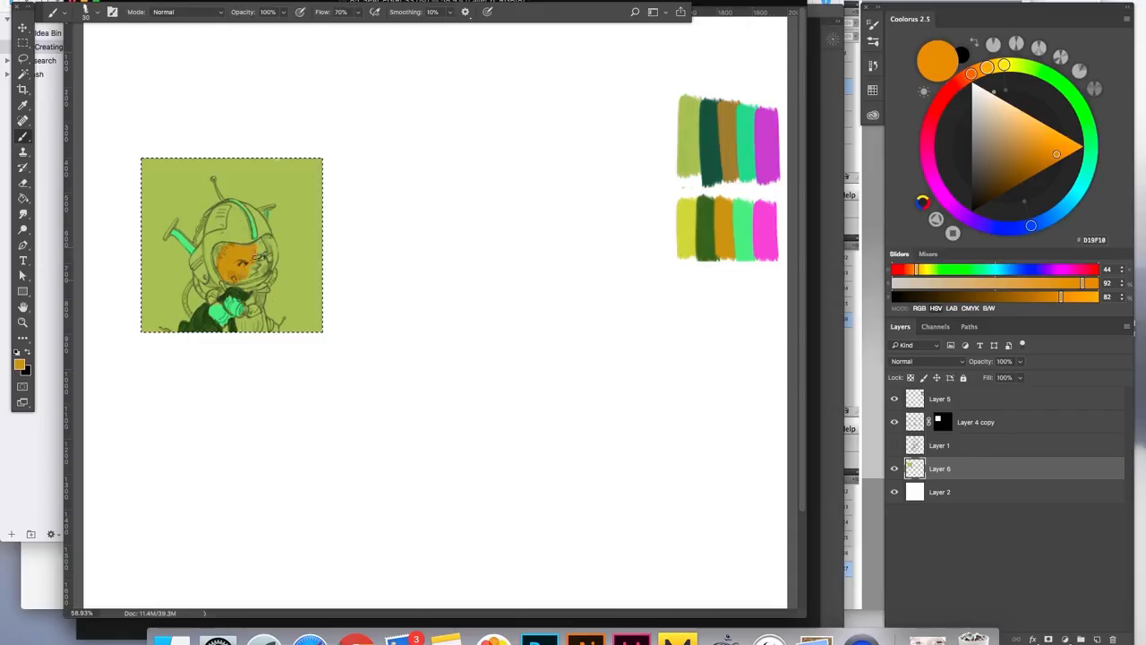
pyautogui.click(255, 259)
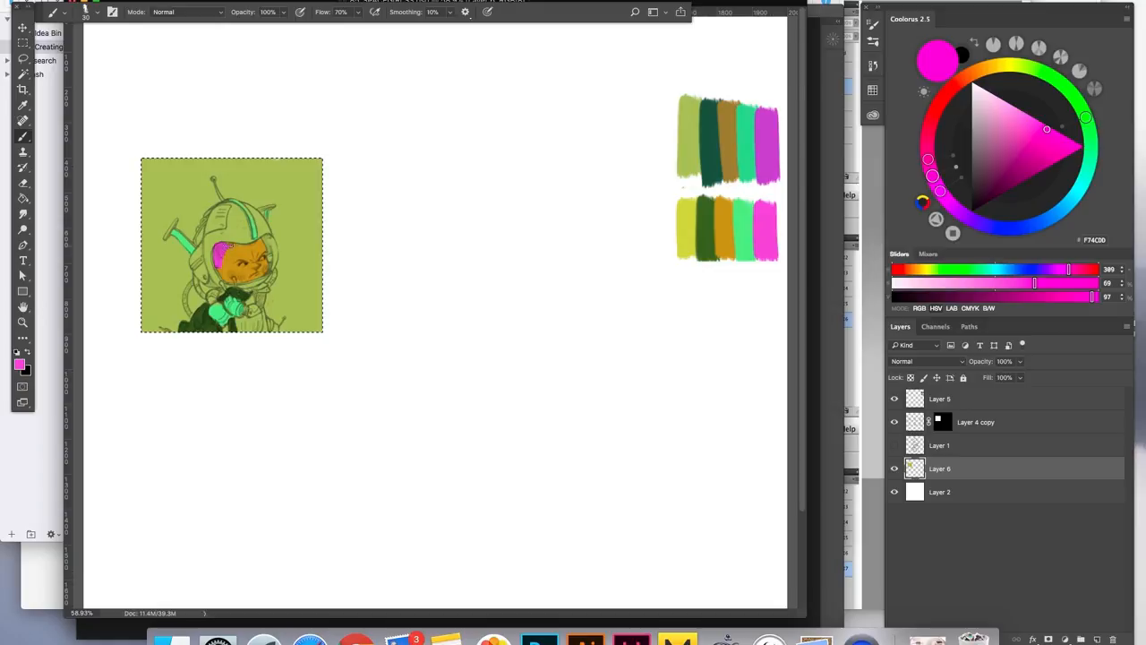
pyautogui.click(230, 248)
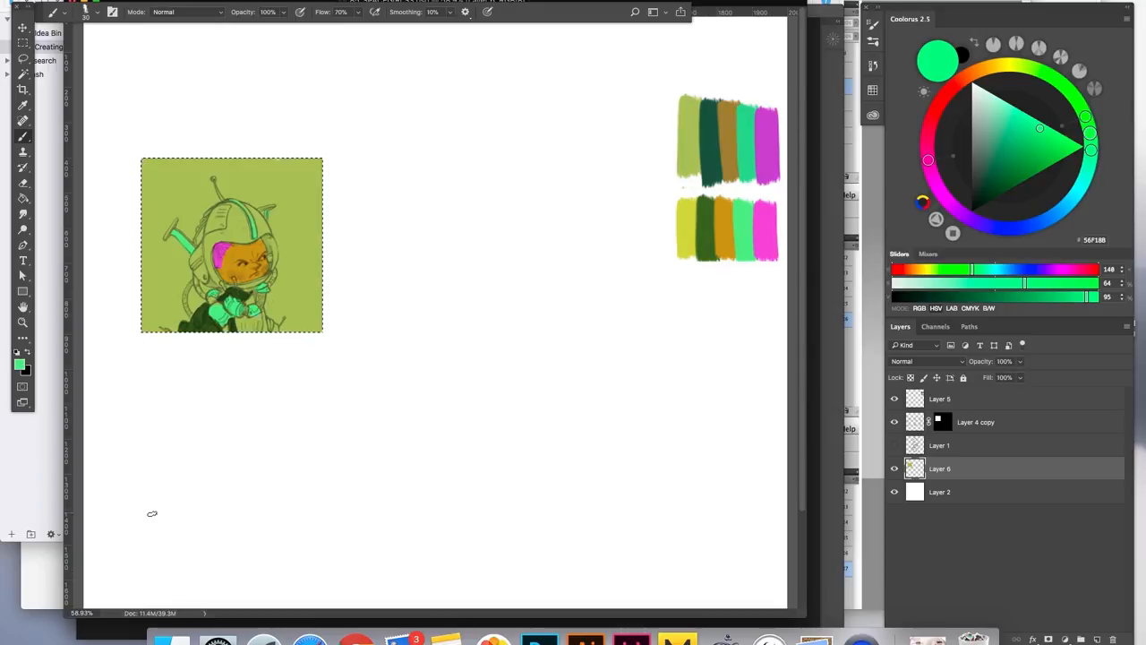
pyautogui.moveTo(457, 473)
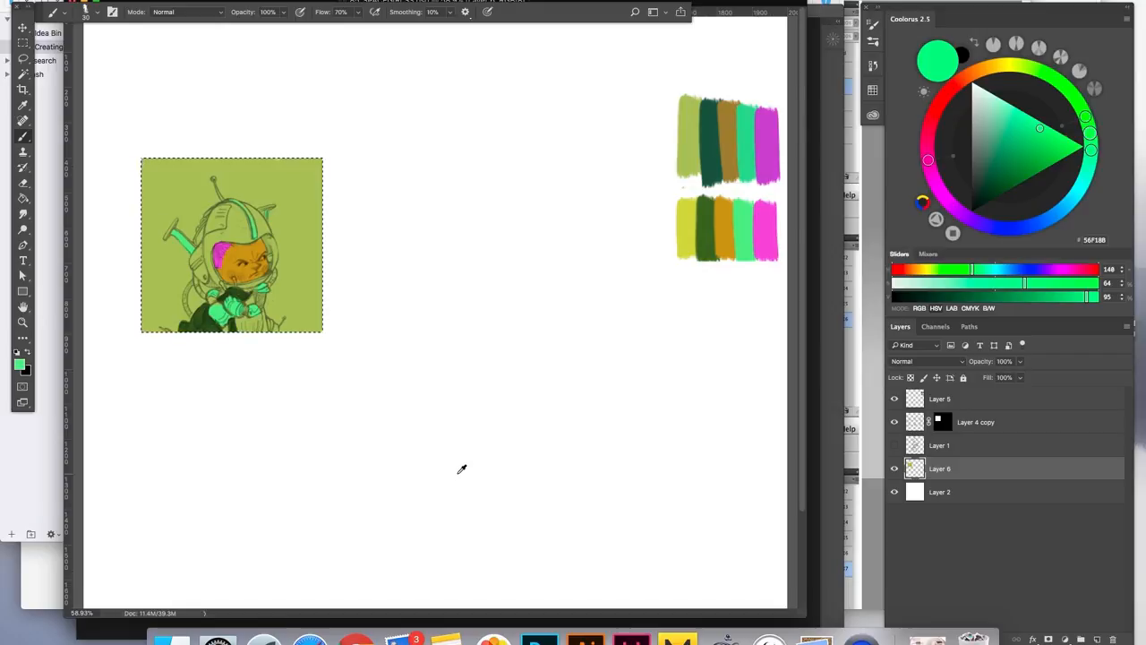
# - Paint the helmet pale cream and dark green and add magenta to the figure
pyautogui.click(996, 193)
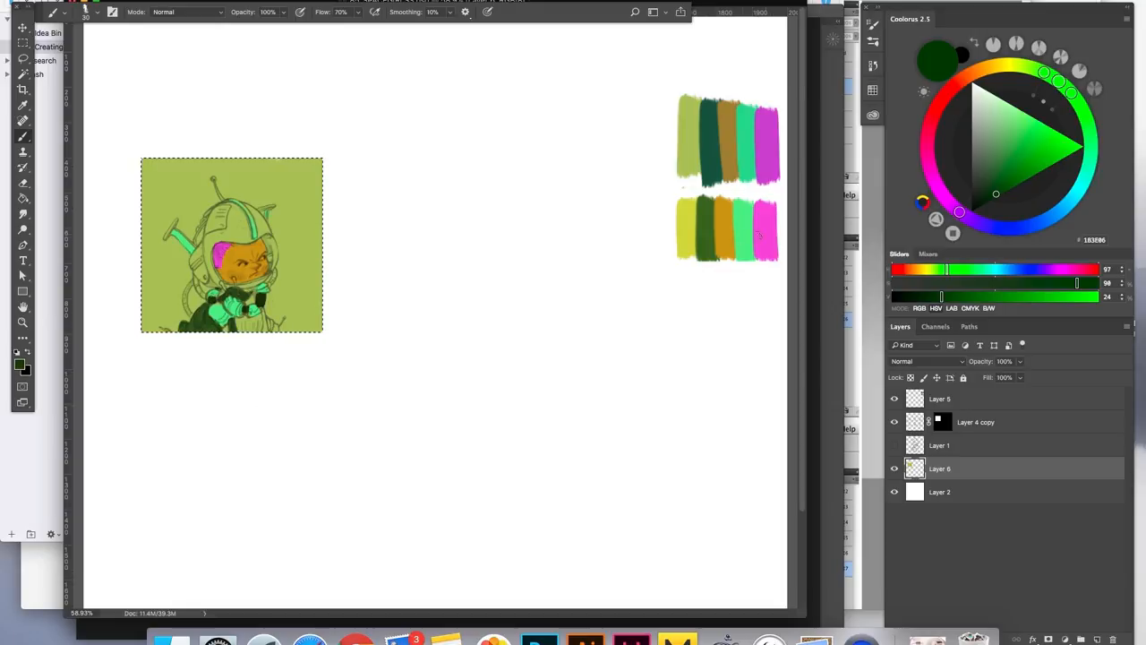
pyautogui.click(1049, 133)
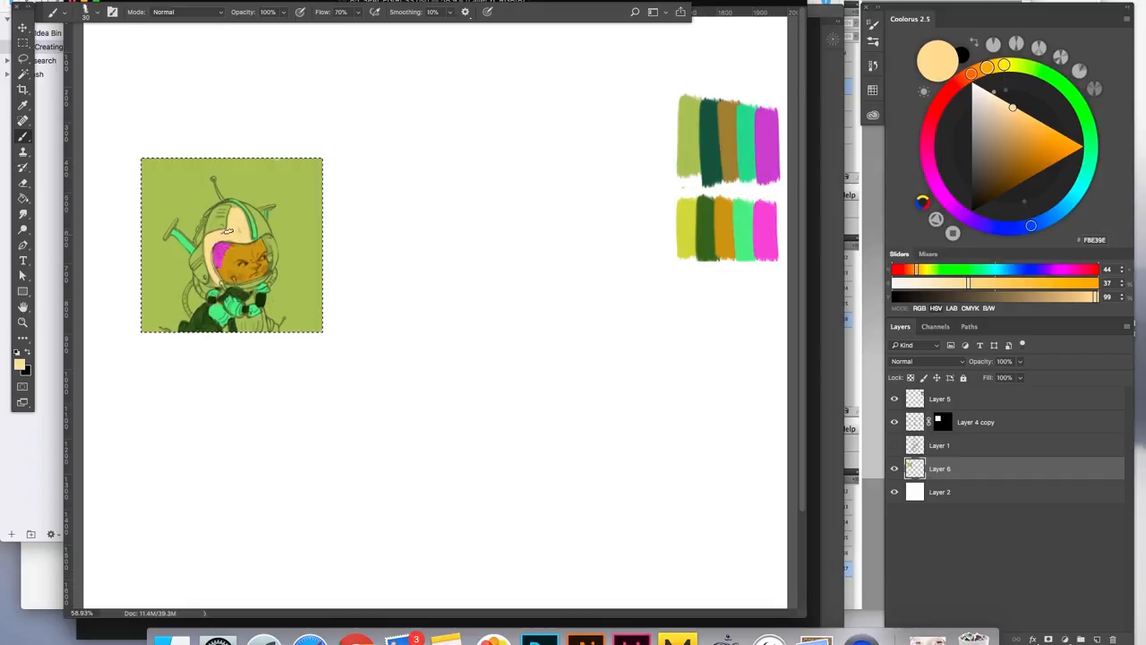
pyautogui.moveTo(224, 236); pyautogui.dragTo(260, 224)
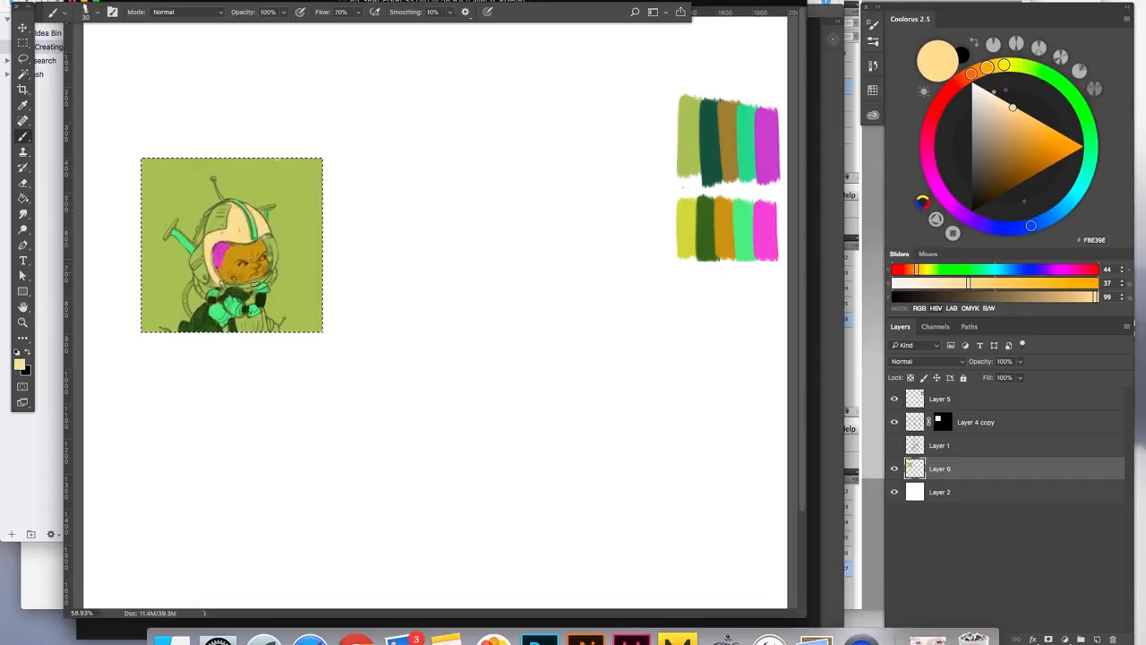
pyautogui.click(249, 287)
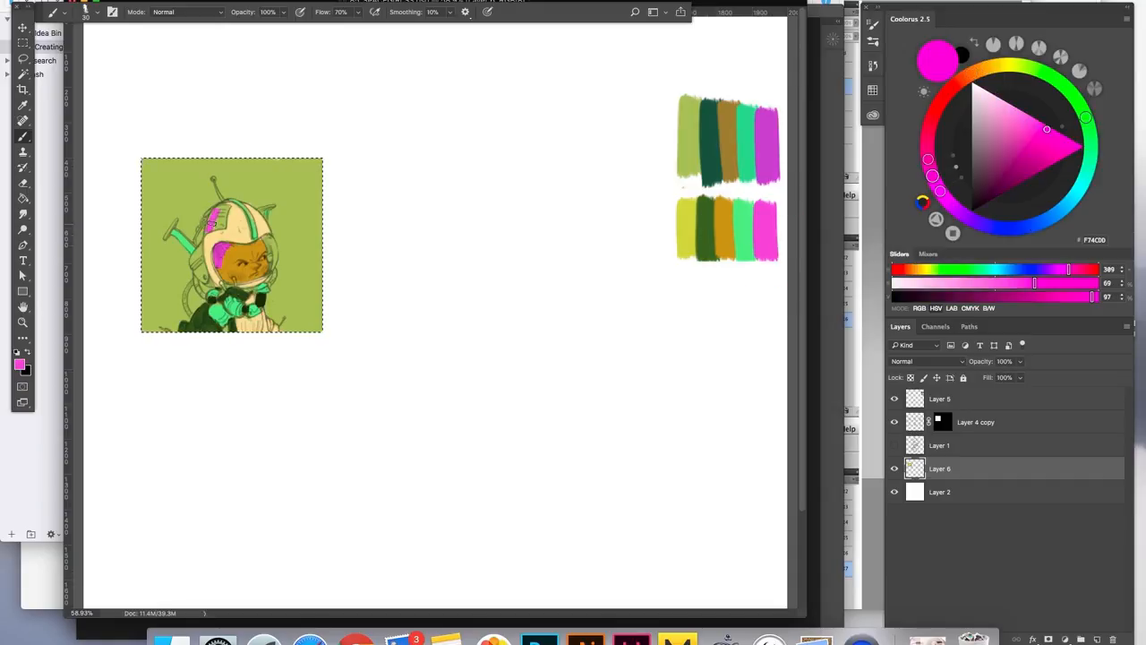
pyautogui.click(214, 219)
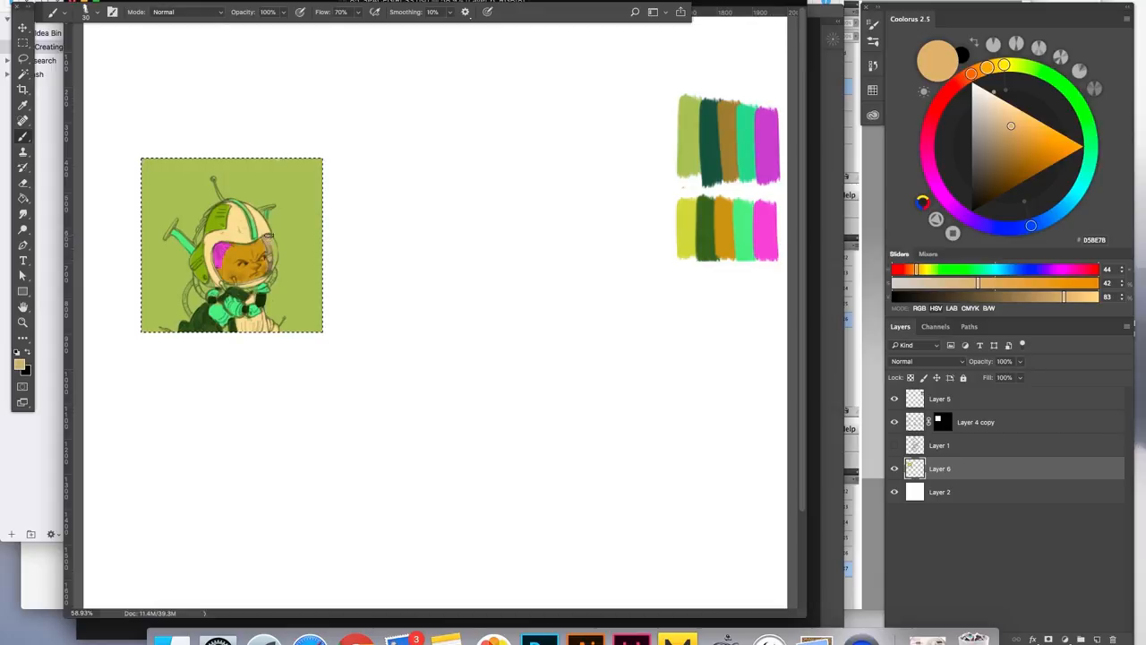
# - Add pink accents to the antennae and ear, then zoom out
pyautogui.click(1014, 178)
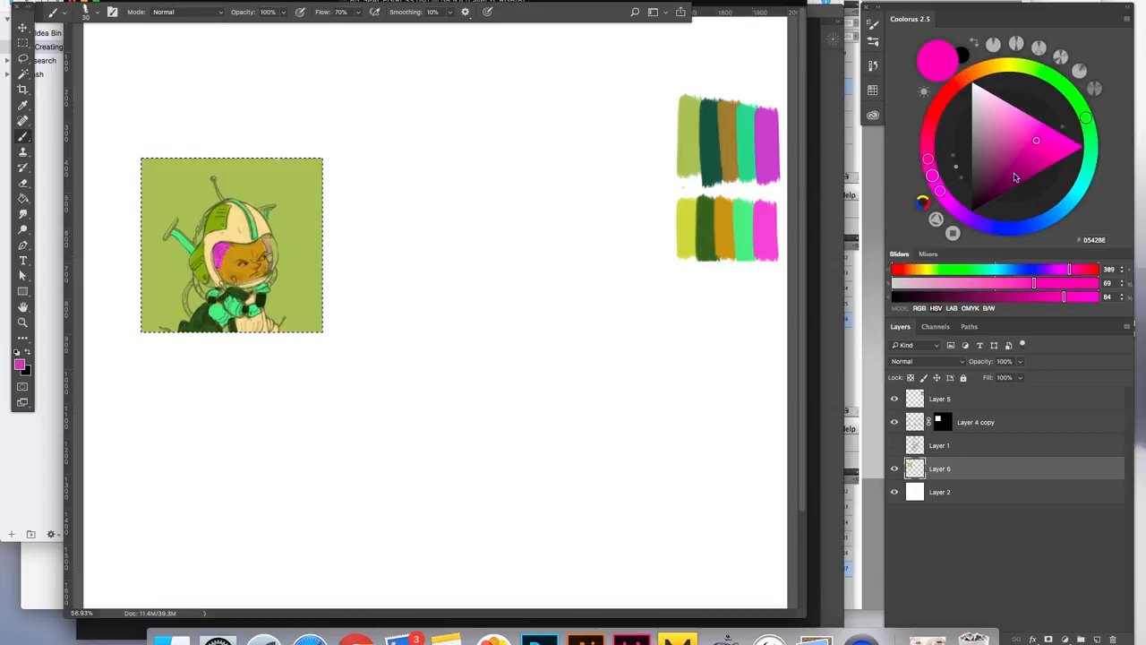
pyautogui.click(1010, 160)
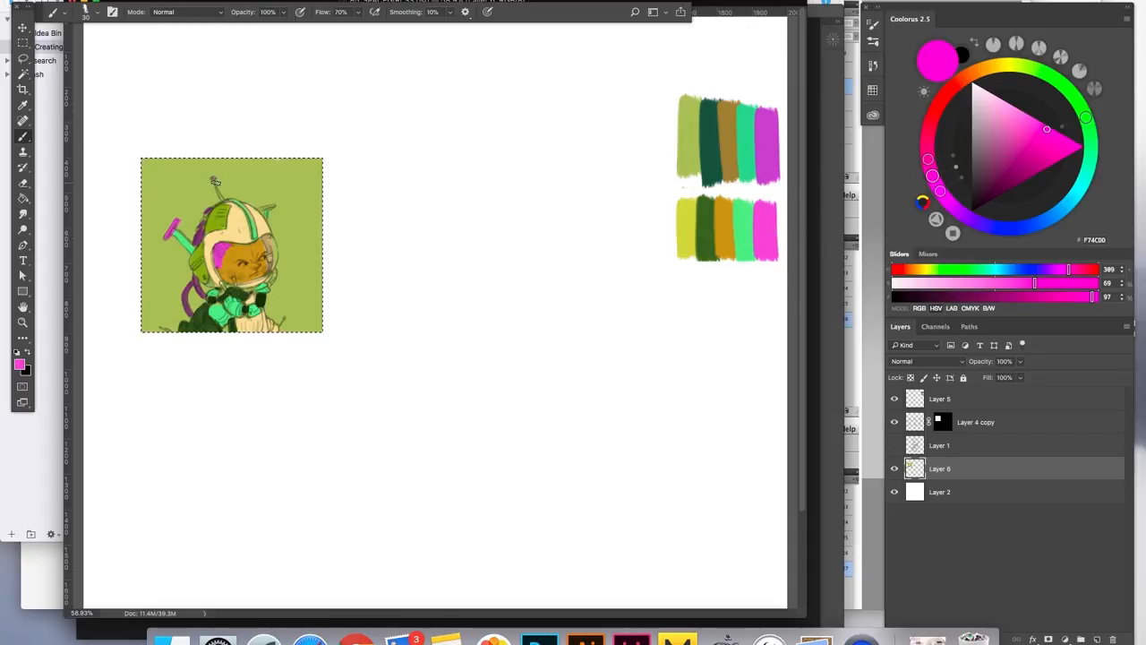
pyautogui.click(250, 200)
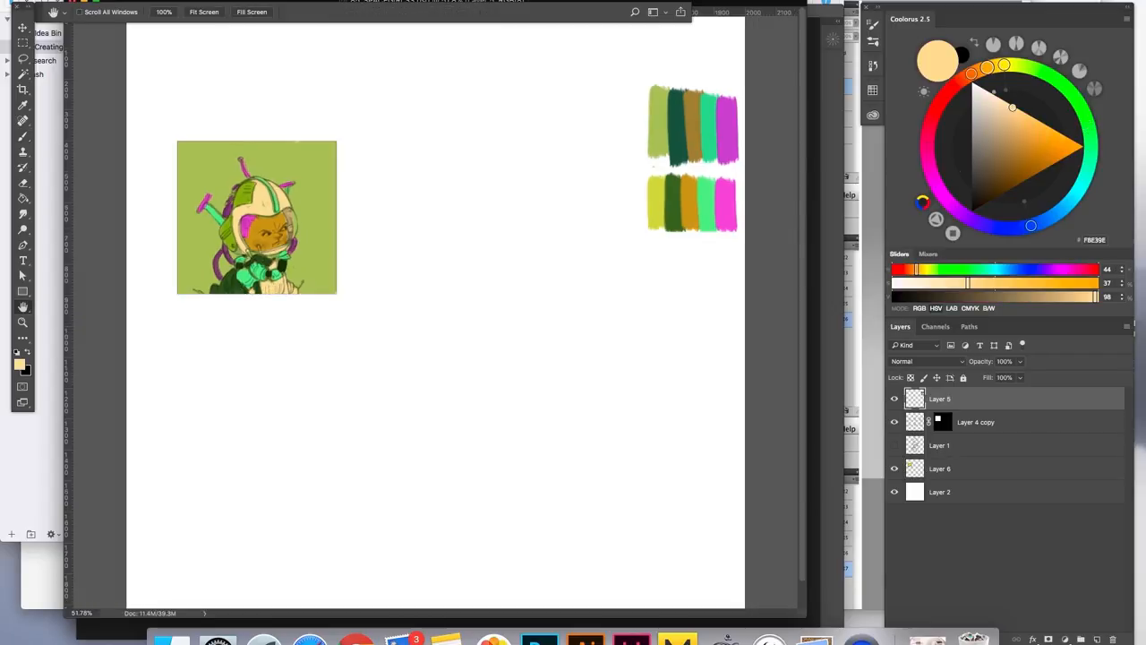
# - Set the new shading layer to Multiply and lower its opacity
pyautogui.click(928, 361)
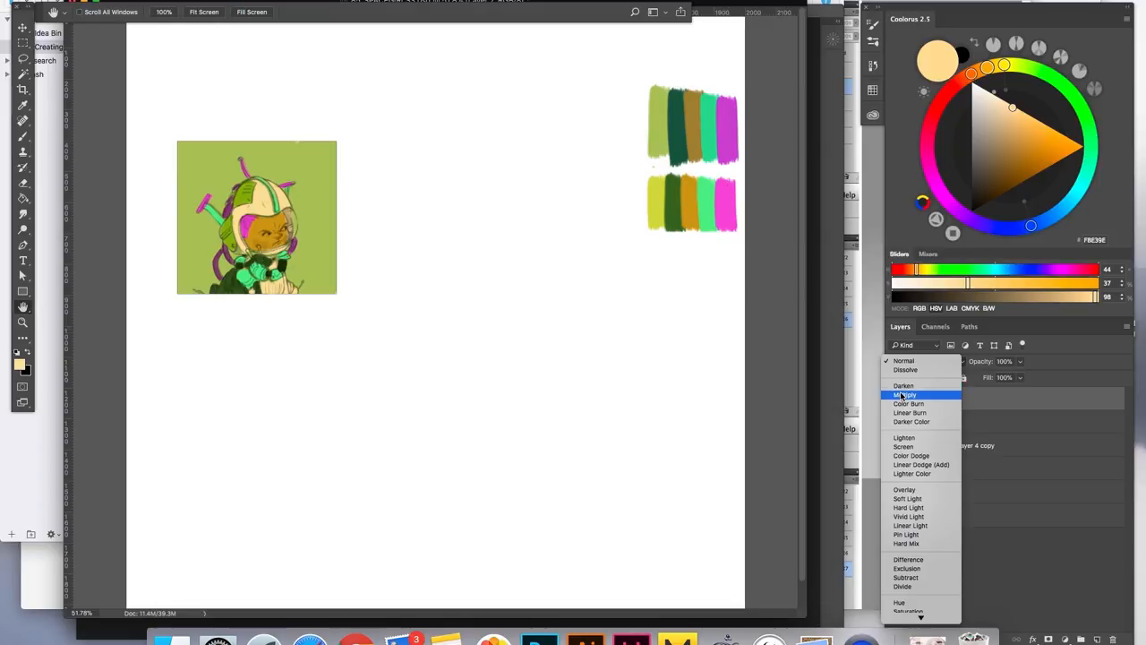
pyautogui.click(904, 395)
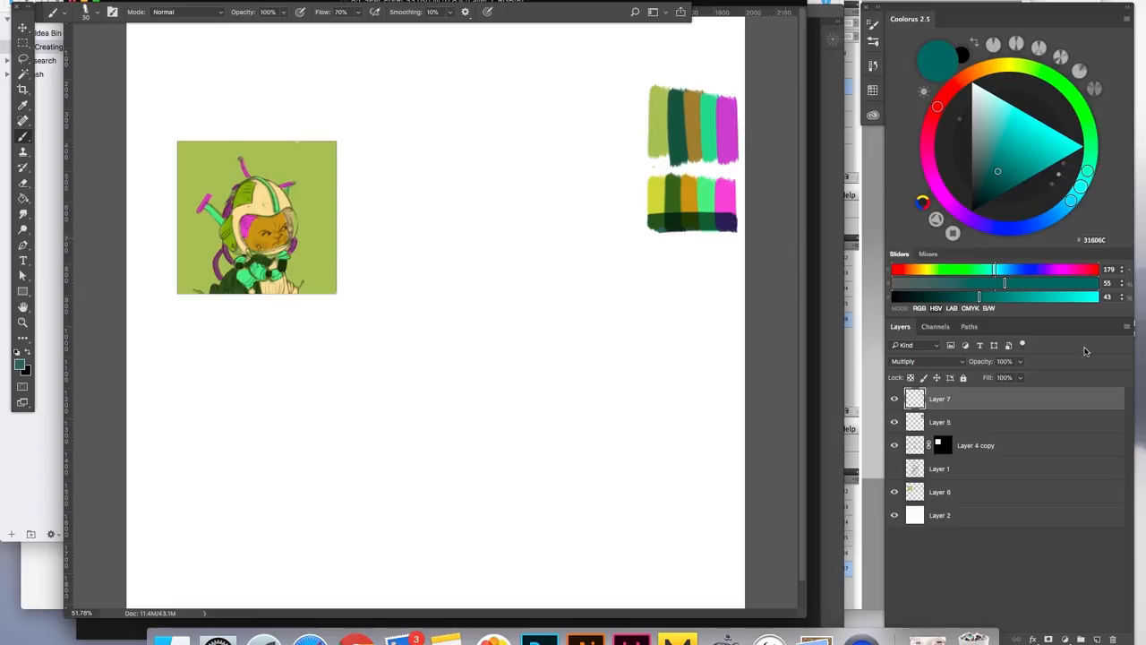
pyautogui.moveTo(1019, 376); pyautogui.dragTo(983, 376)
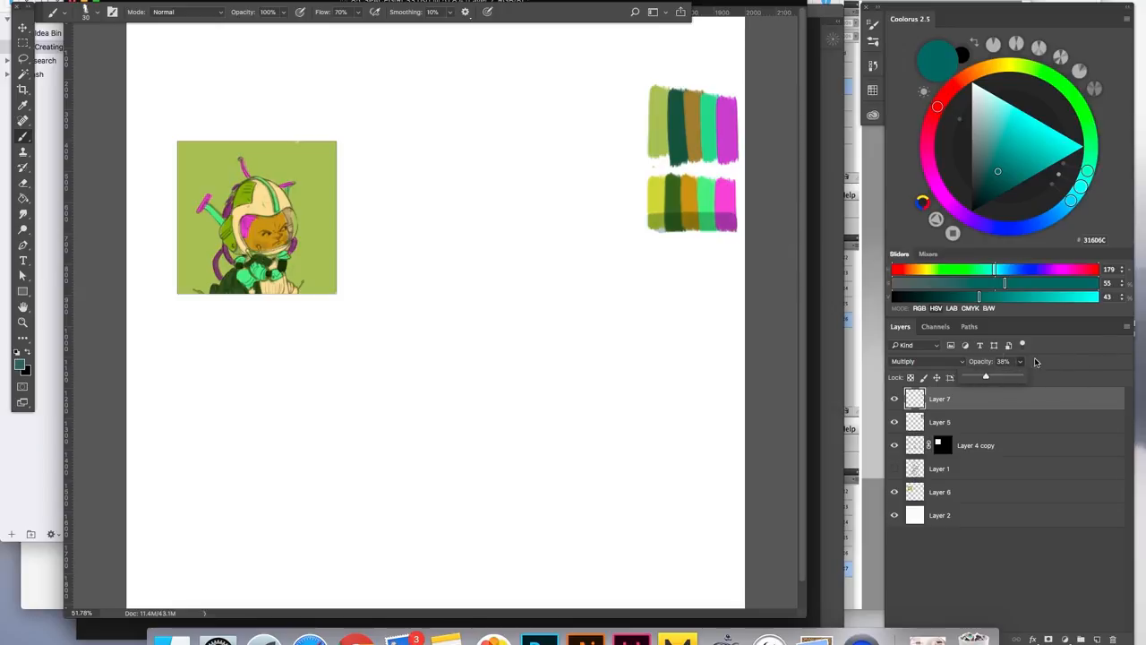
# - Set the layer to Color Dodge, brush a warm highlight over the swatches and lower its opacity
pyautogui.click(928, 362)
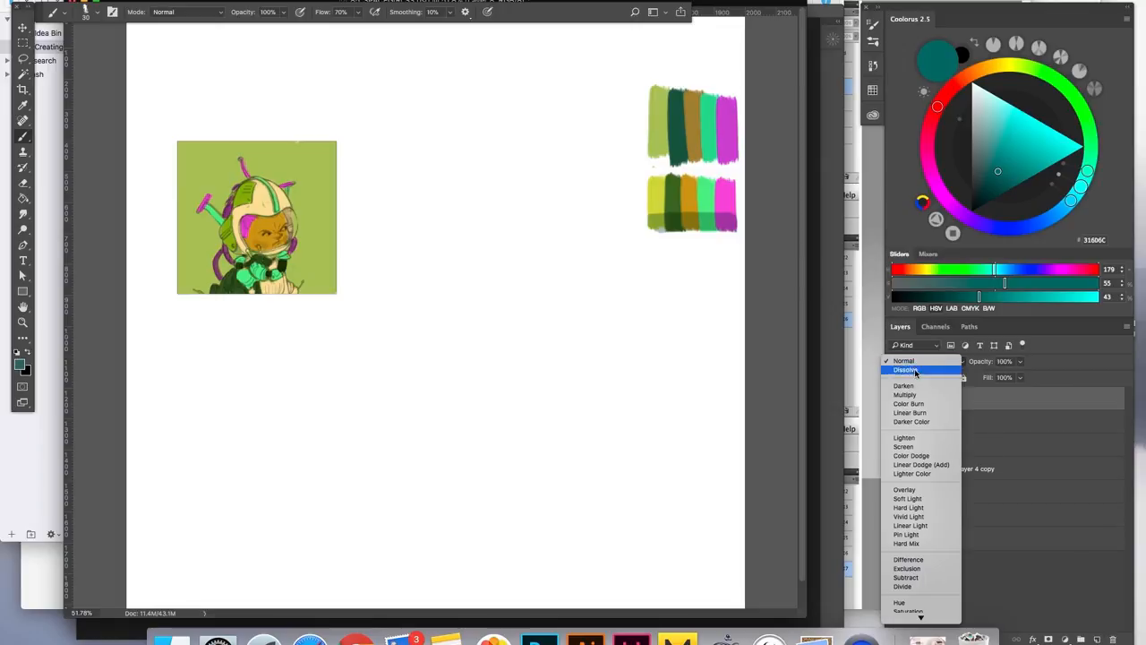
pyautogui.click(910, 455)
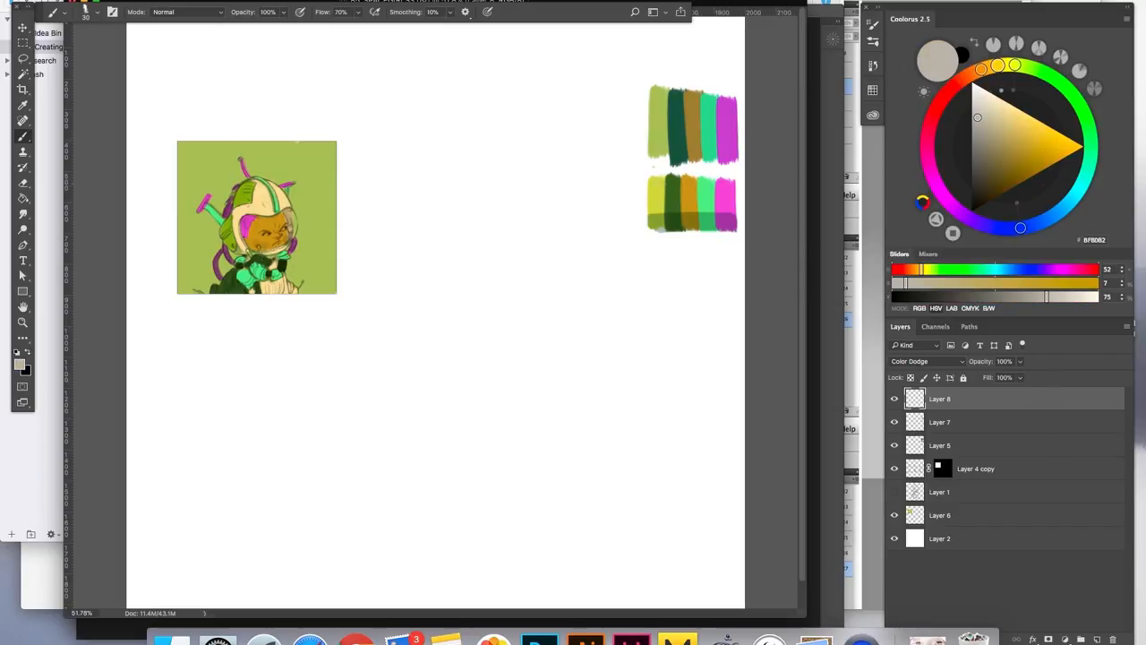
pyautogui.moveTo(653, 194); pyautogui.dragTo(734, 194)
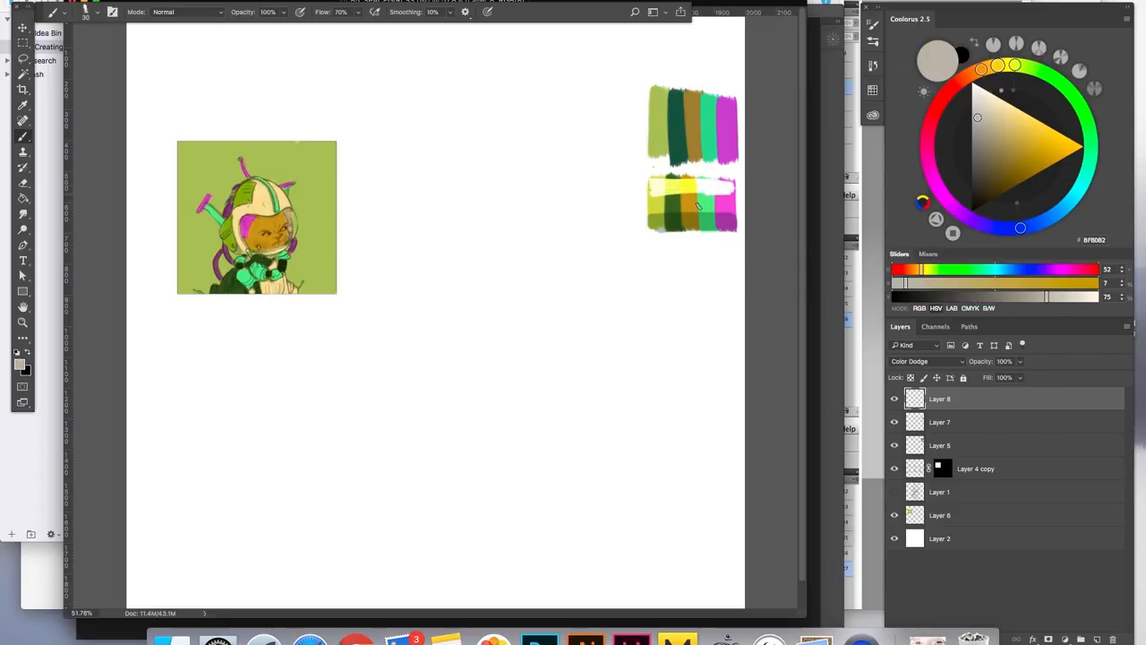
pyautogui.click(1003, 362)
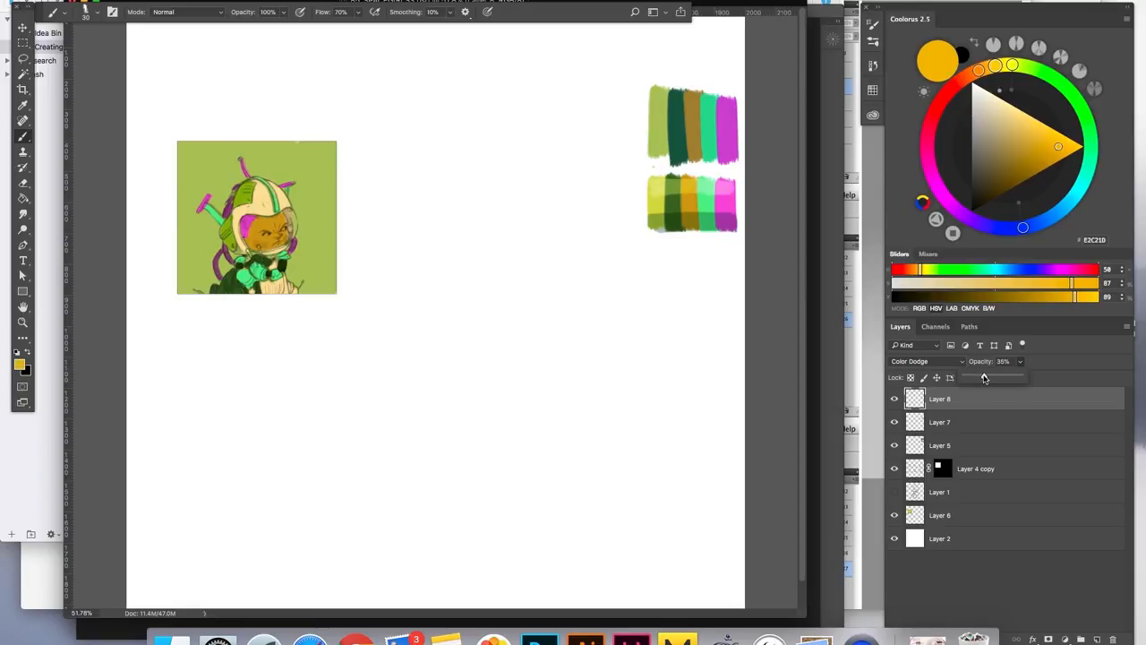
pyautogui.click(958, 516)
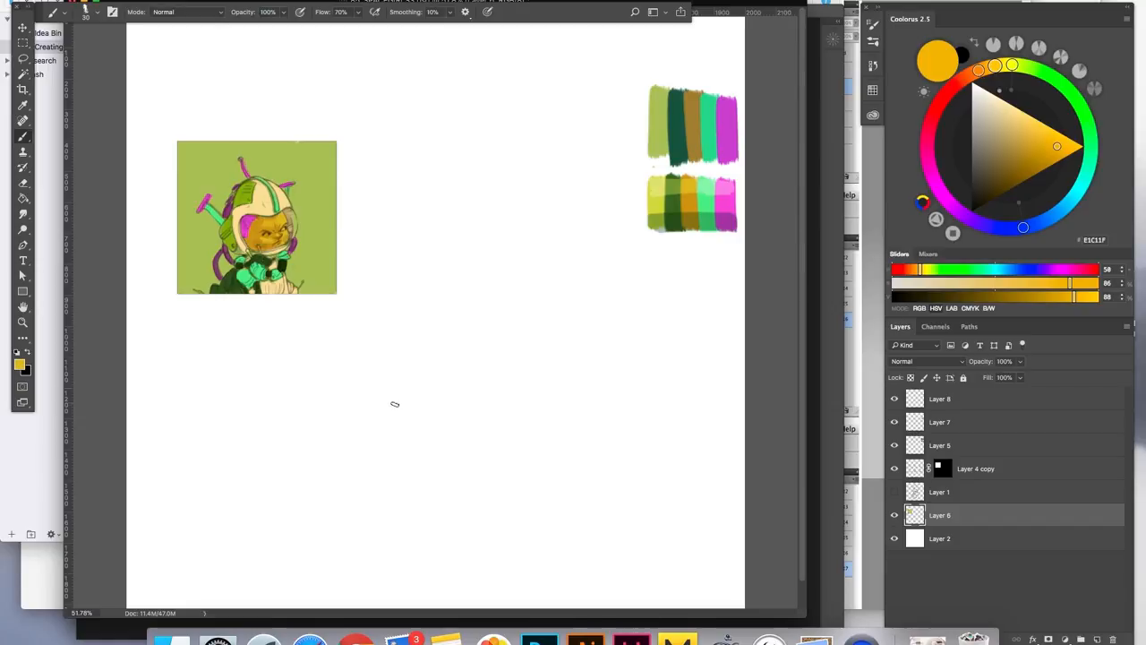
pyautogui.moveTo(521, 310)
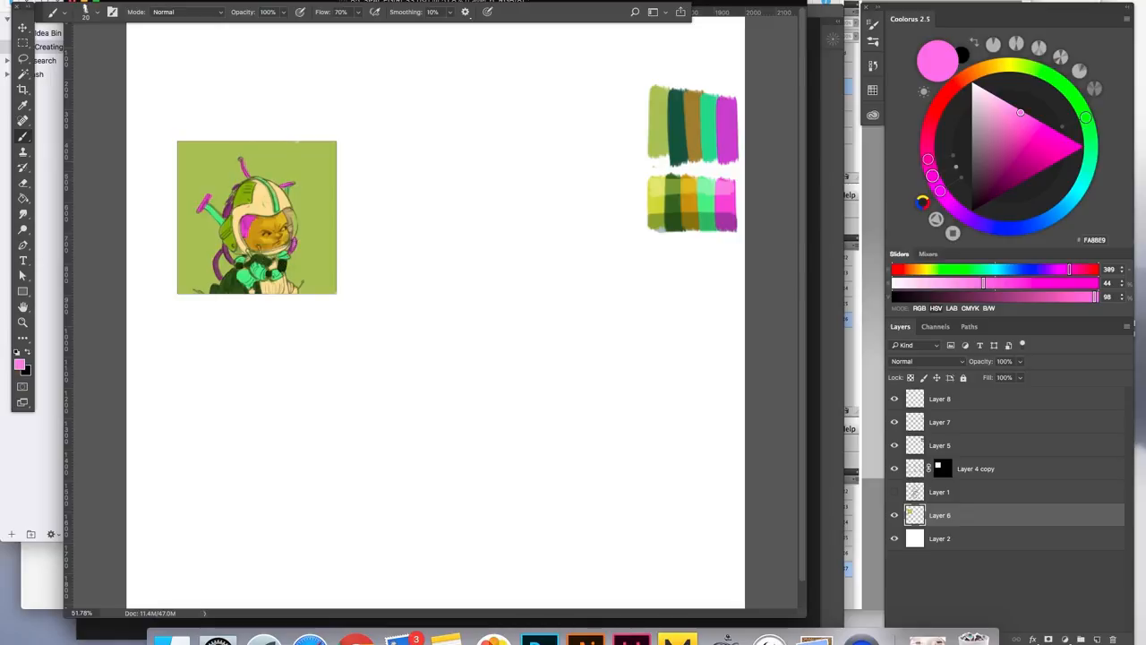
pyautogui.moveTo(313, 192)
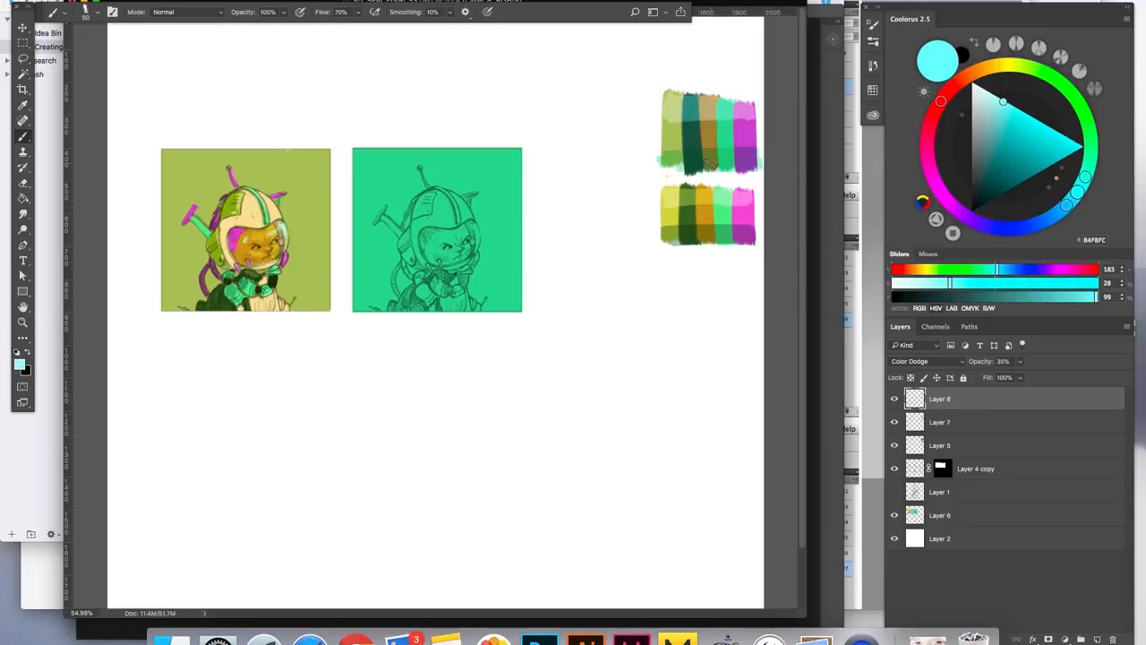
# - Select the study layer for duplicating into a mint-green second study
pyautogui.click(940, 516)
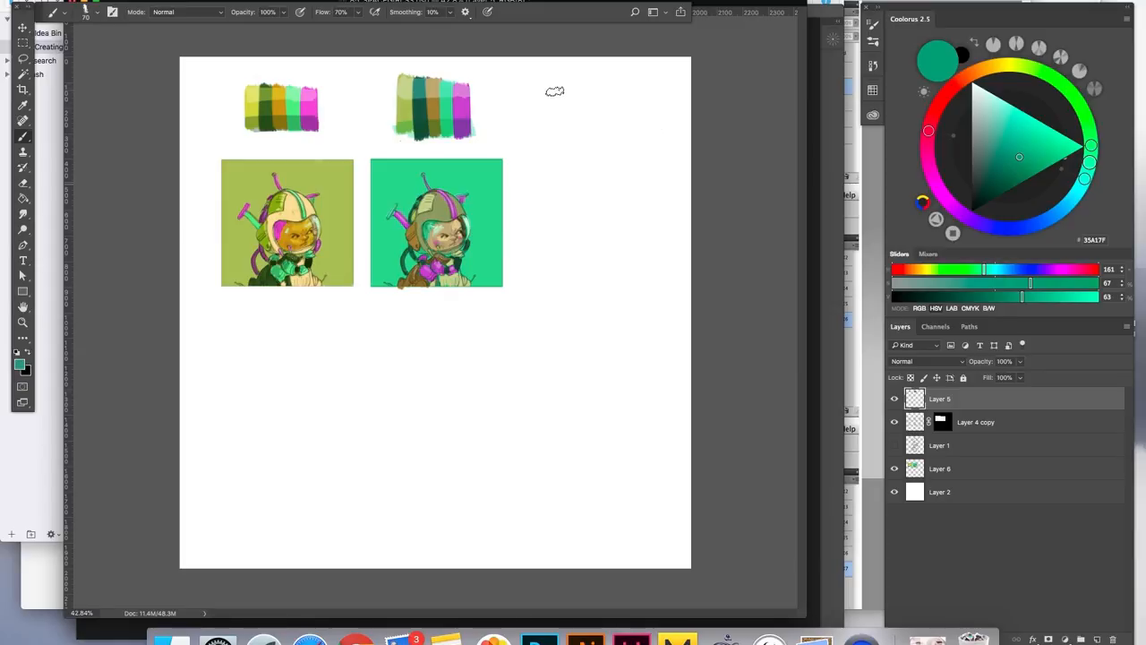
# - Paint teal and orange swatch strokes and move the lower strokes up into one wide strip
pyautogui.moveTo(555, 86); pyautogui.dragTo(555, 135)
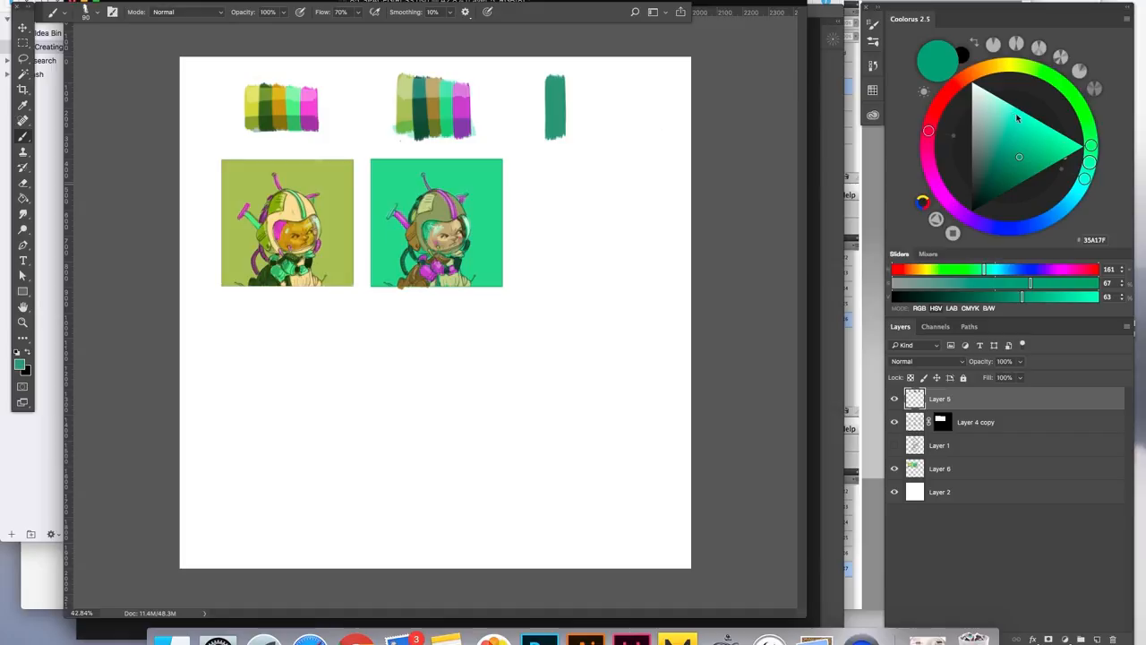
pyautogui.click(958, 82)
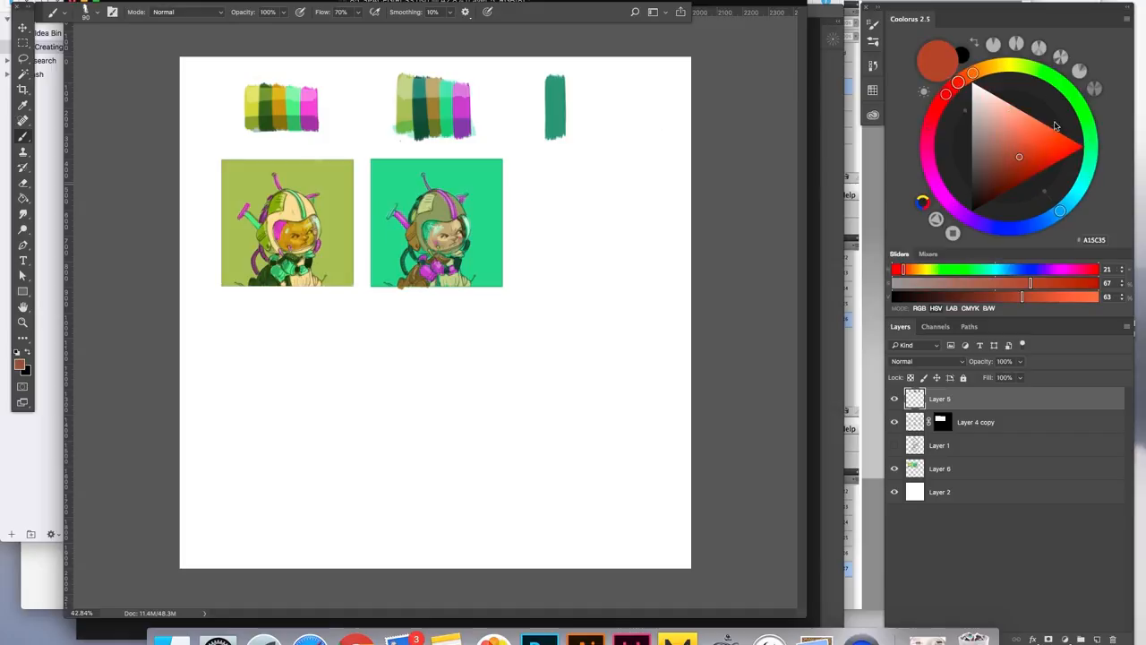
pyautogui.click(1060, 134)
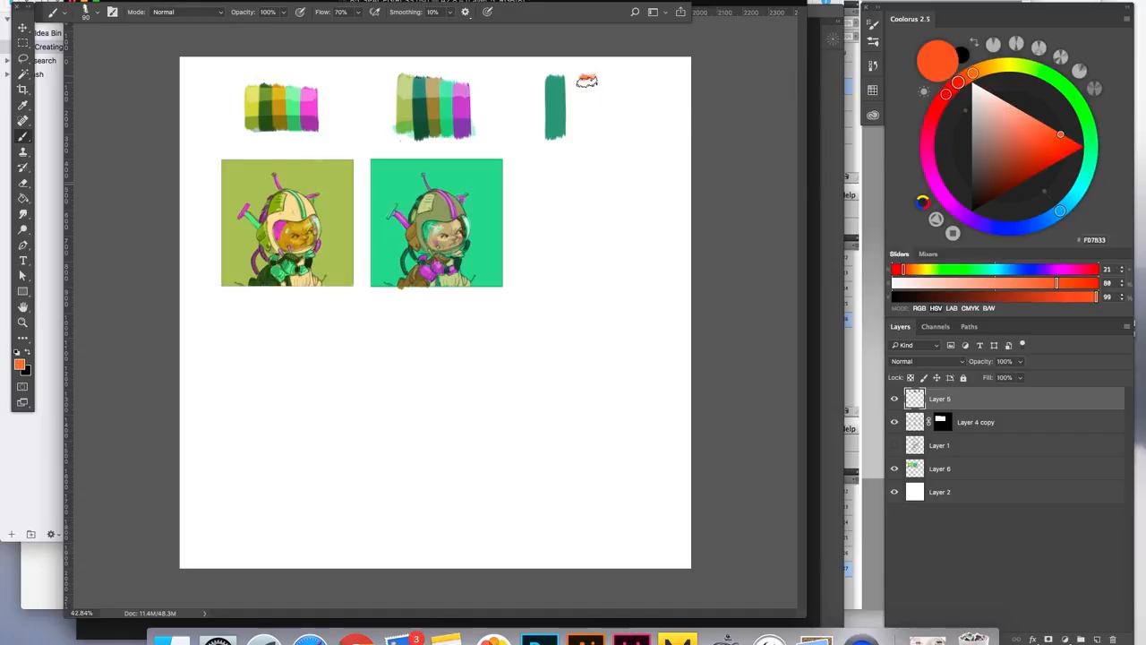
pyautogui.moveTo(591, 81); pyautogui.dragTo(591, 134)
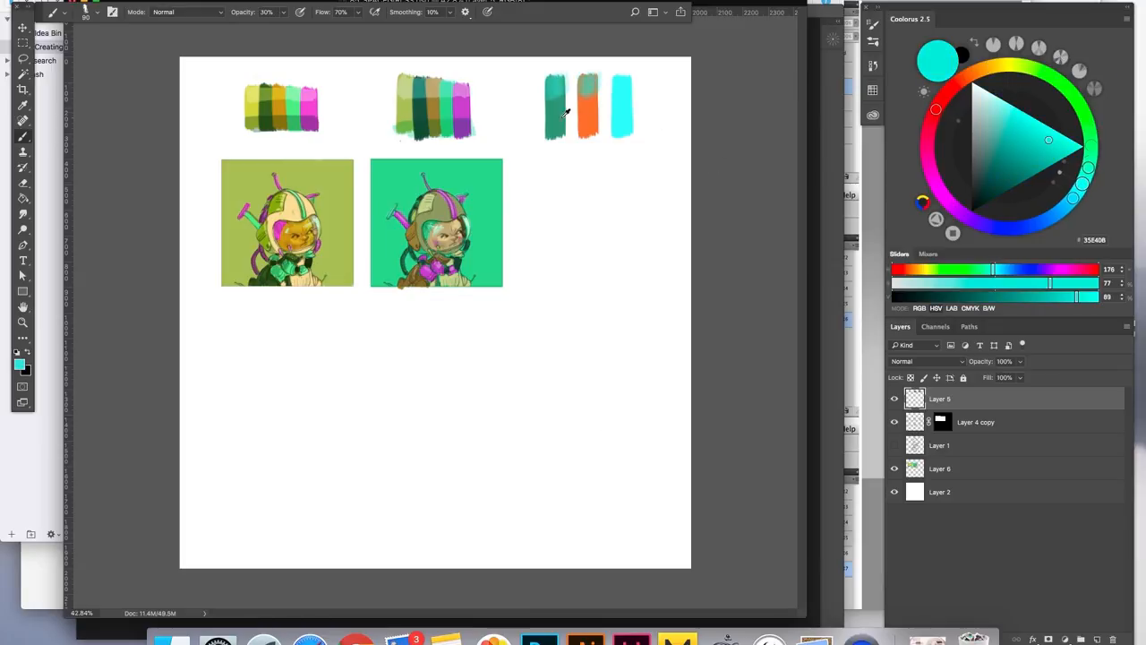
pyautogui.moveTo(551, 188); pyautogui.dragTo(648, 188)
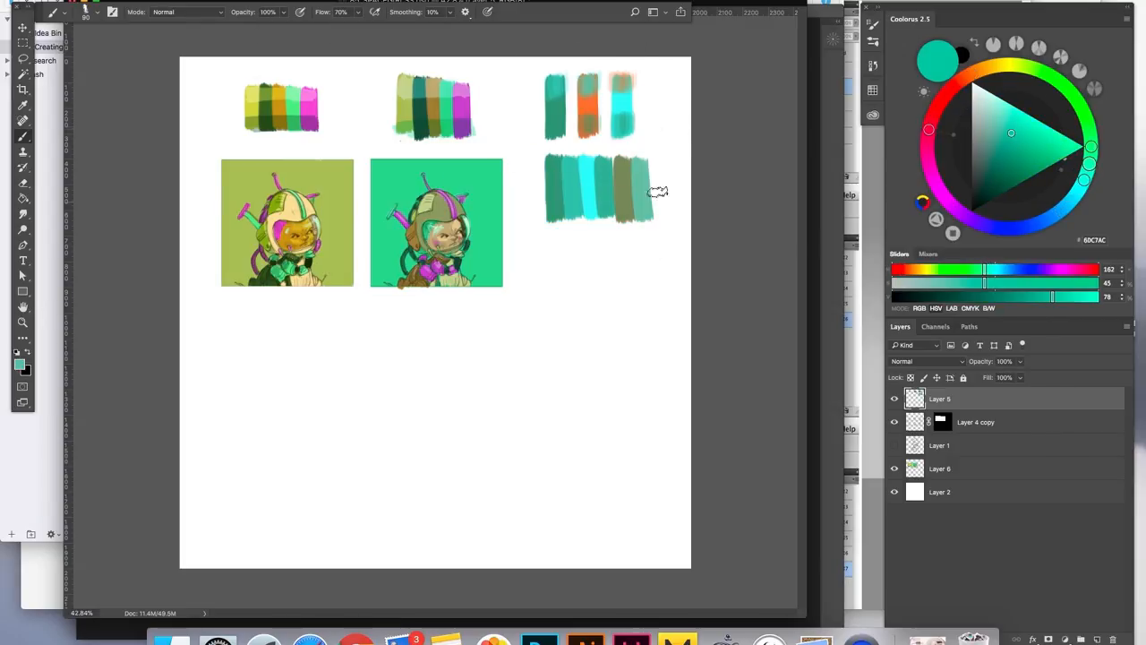
pyautogui.click(927, 362)
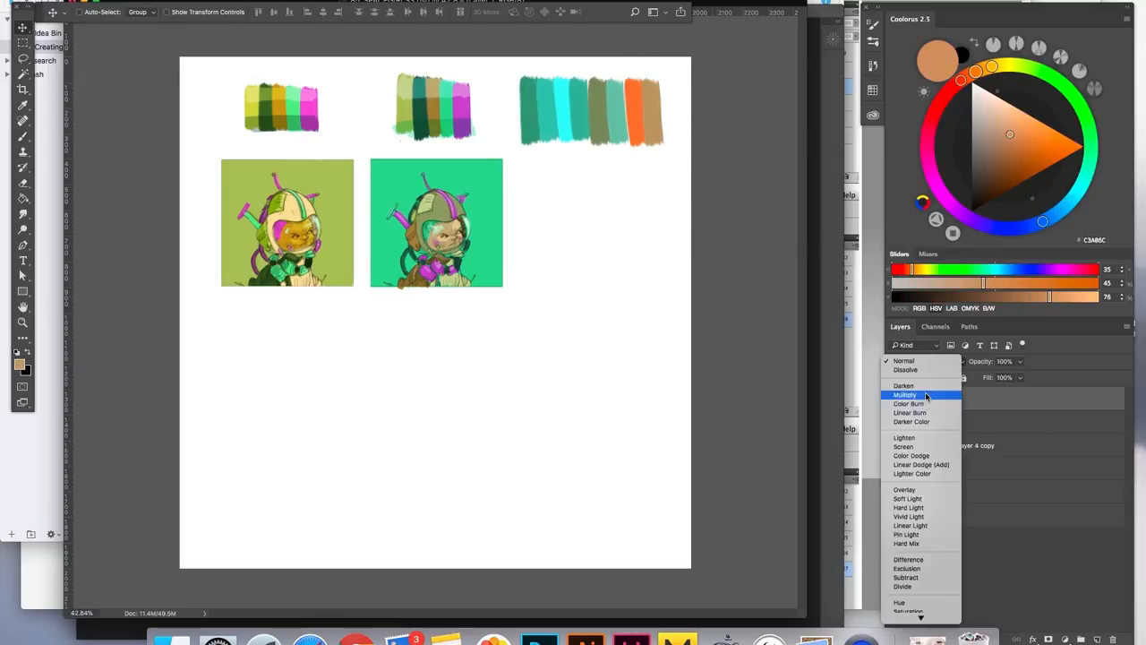
# - Set the colour layer to Multiply so the cream, cyan and orange study reads over the lines
pyautogui.click(902, 445)
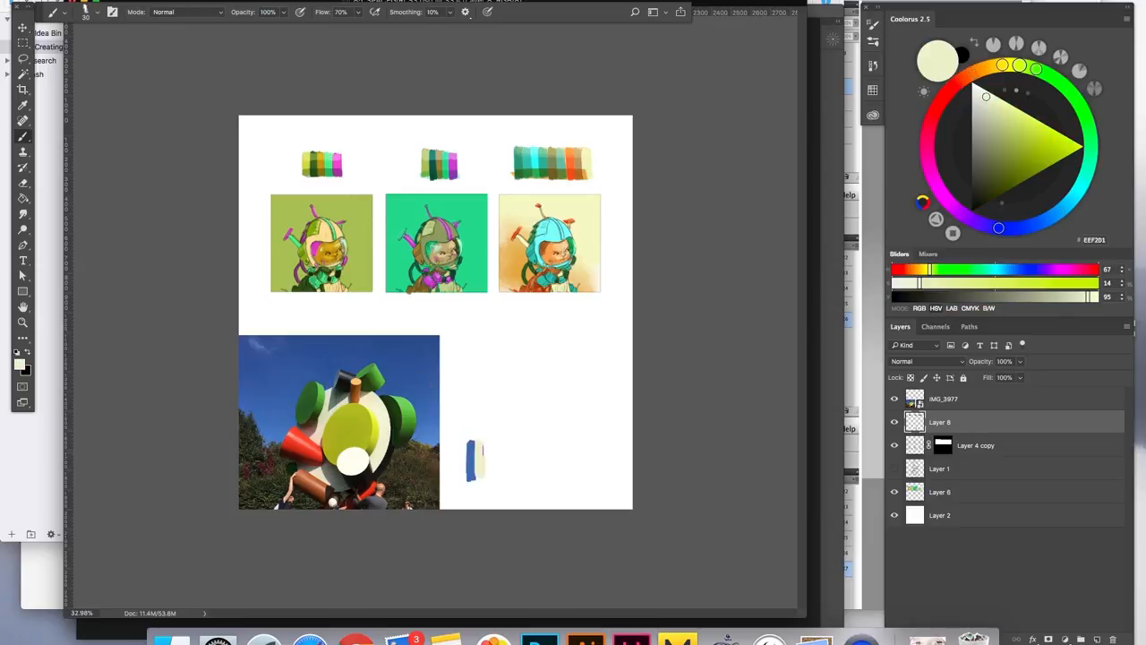
# - Sample blue, yellow, green and red from the sculpture photo for the swatch strip
pyautogui.click(1025, 136)
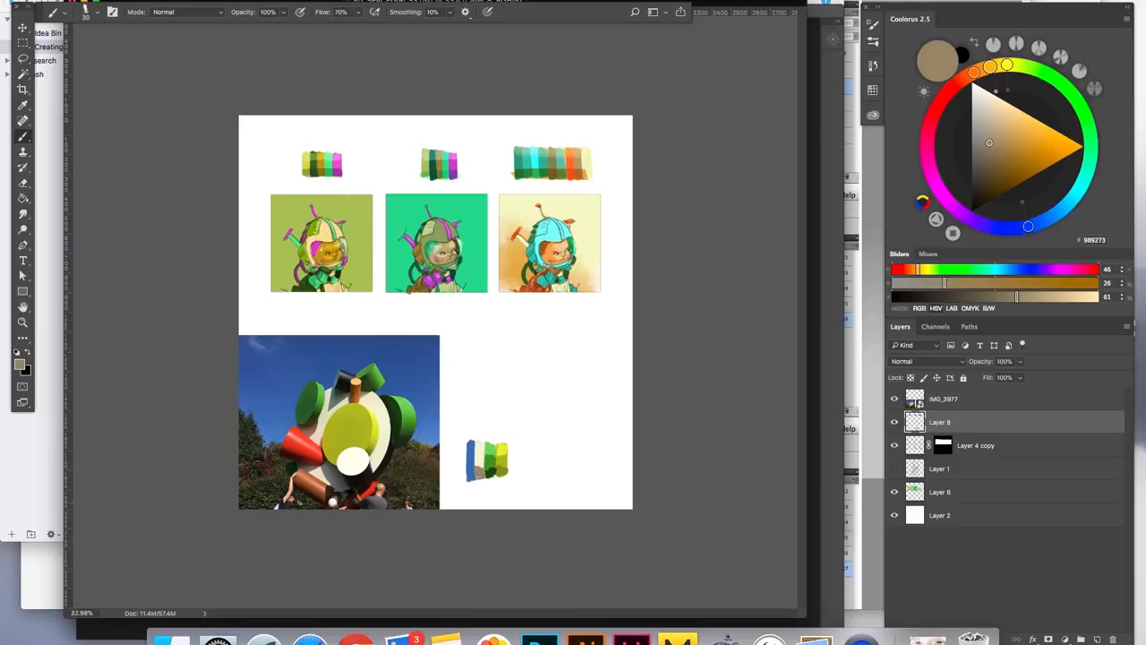
pyautogui.moveTo(308, 508)
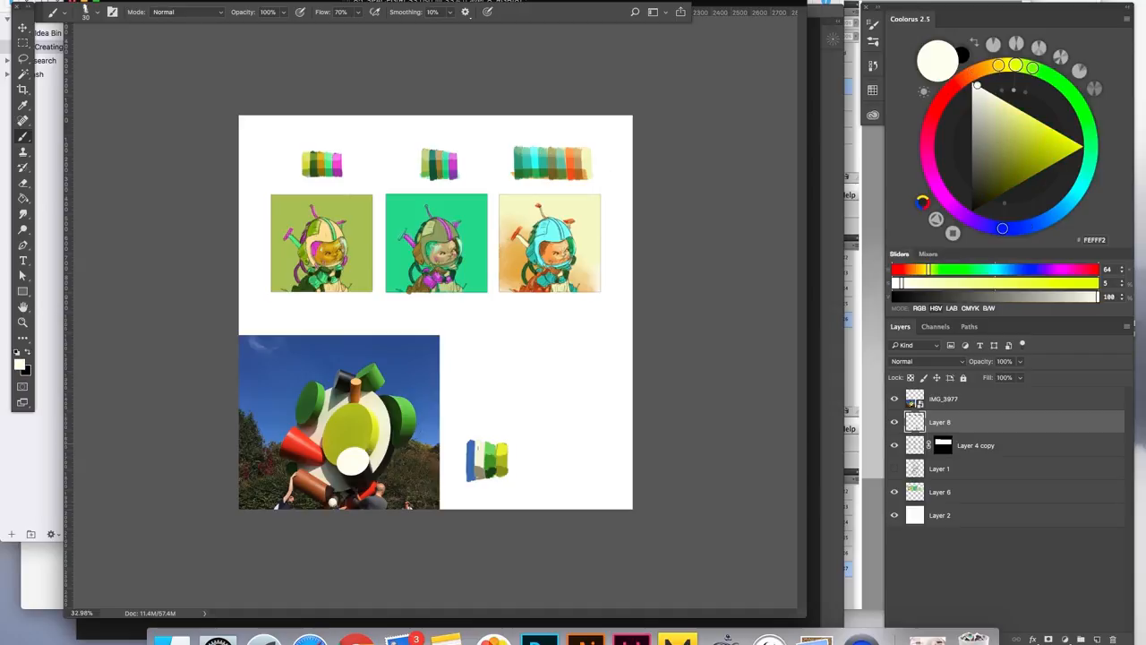
pyautogui.moveTo(469, 512)
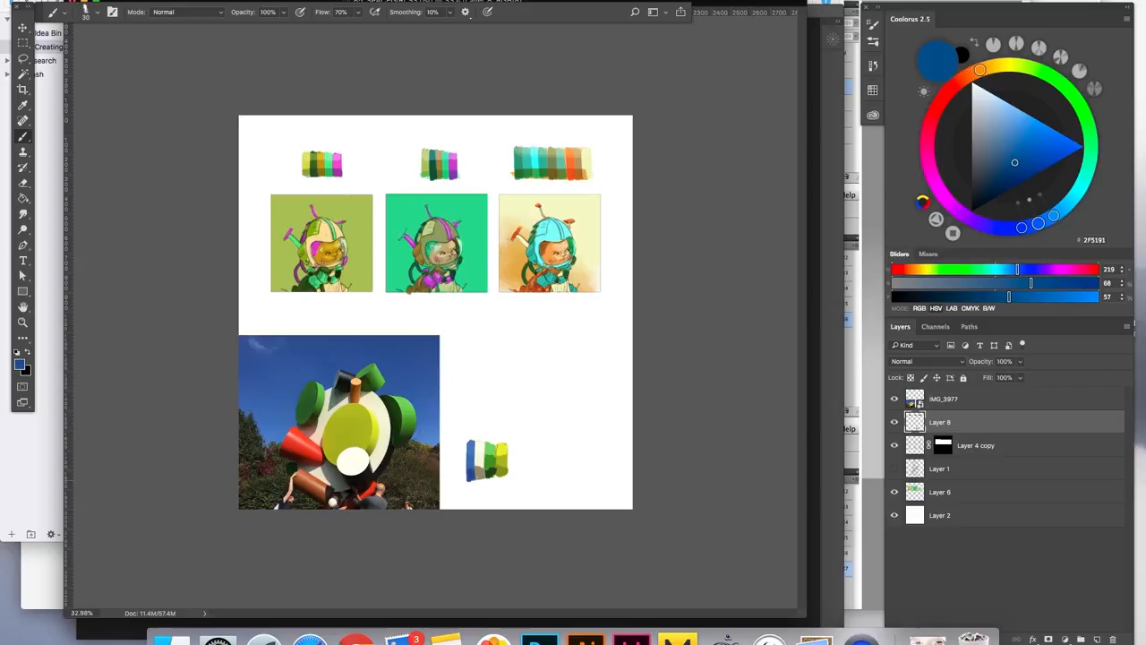
pyautogui.moveTo(298, 448)
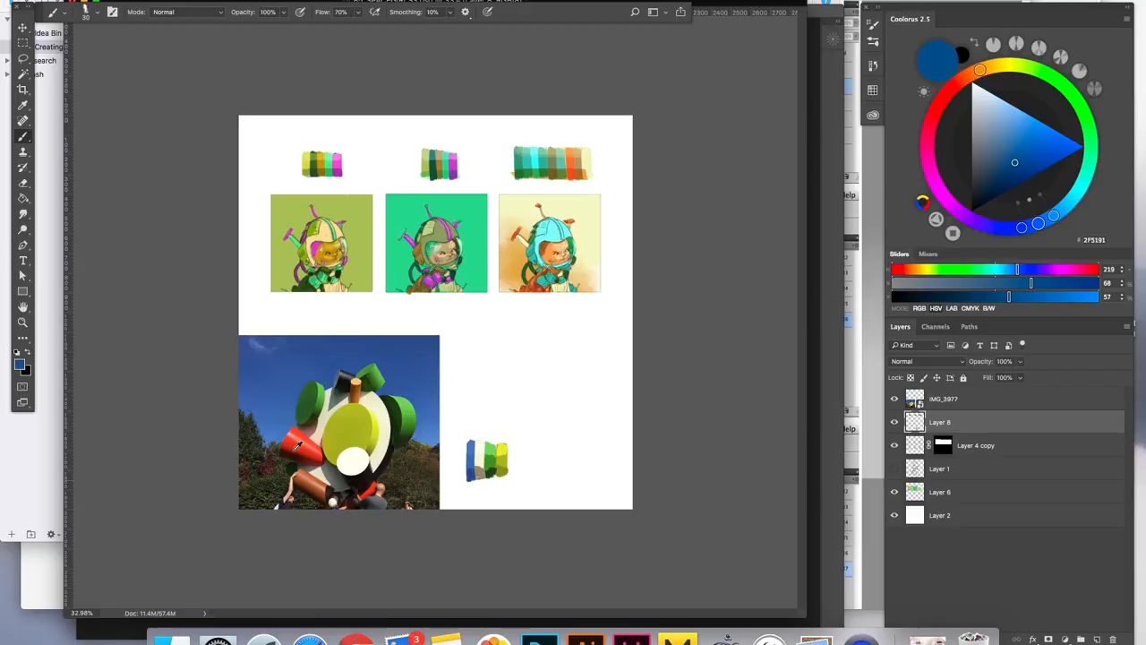
pyautogui.click(1061, 146)
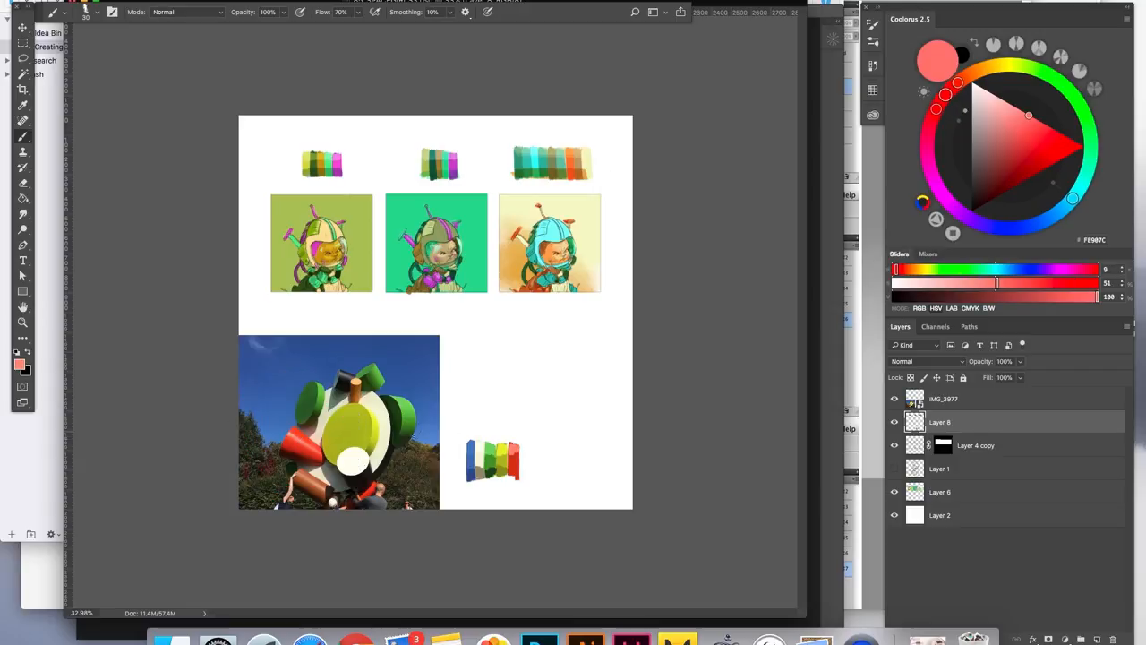
pyautogui.click(1019, 177)
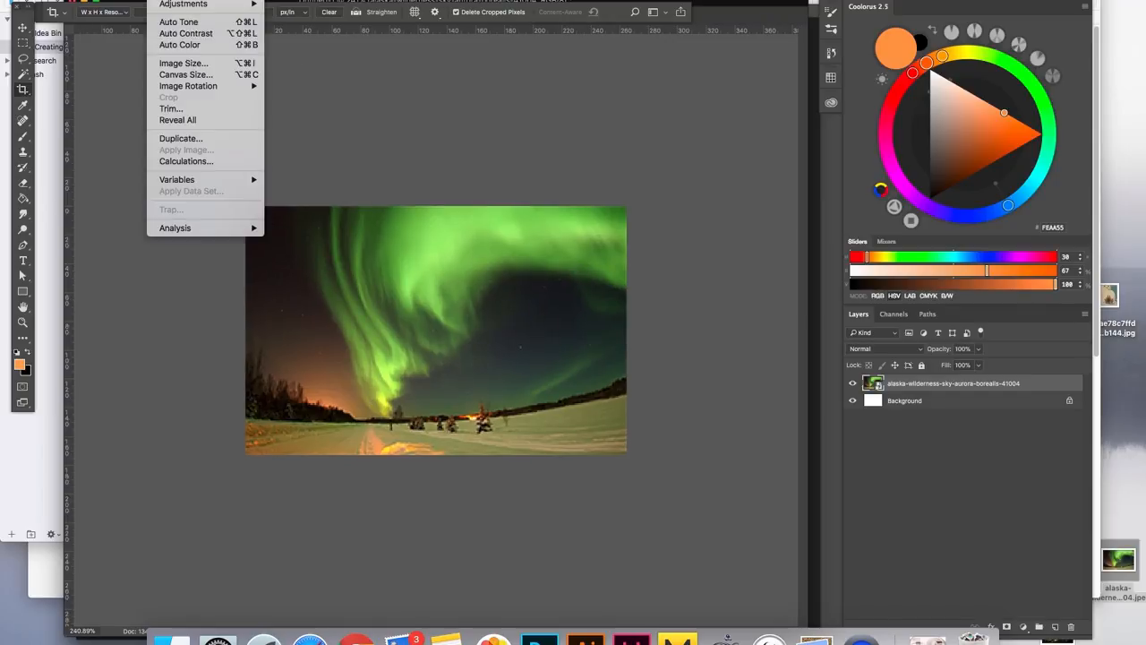
pyautogui.moveTo(182, 4)
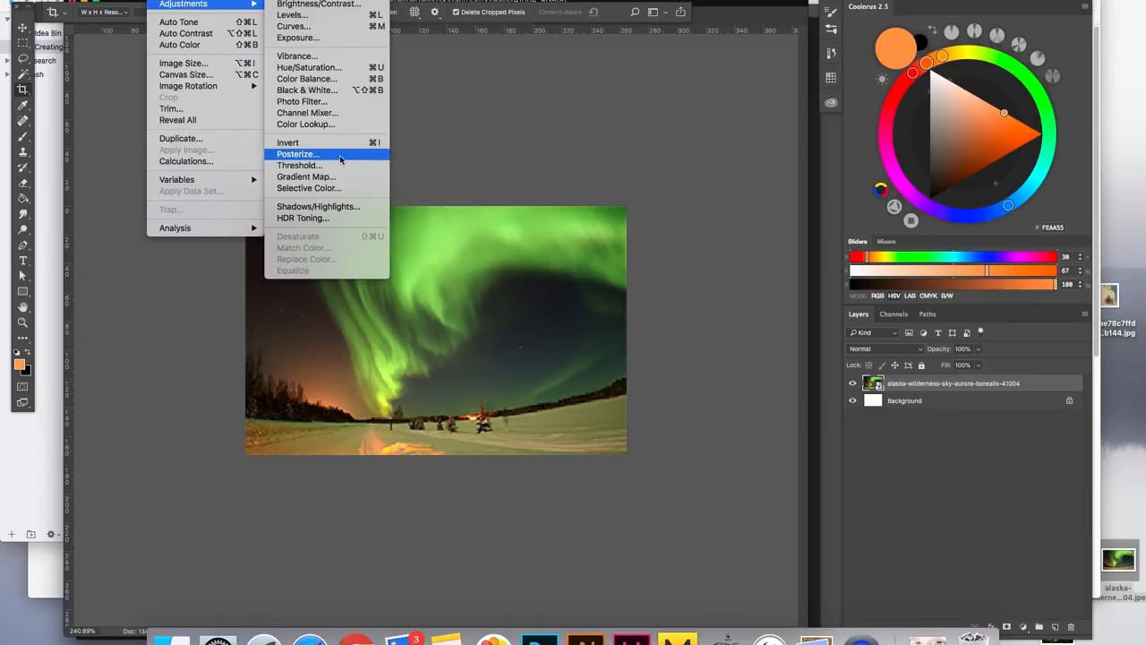
# - Bring up Image > Adjustments > Posterize on the aurora photo
pyautogui.click(298, 154)
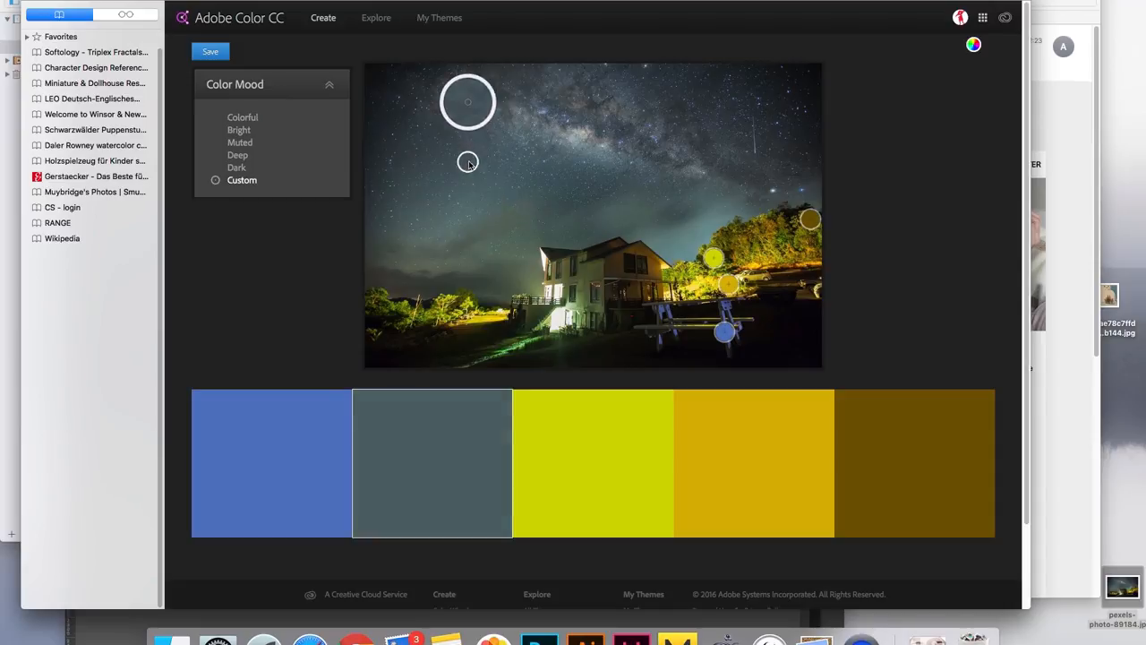
# - Resample the second swatch as dark slate and the fifth as olive from the lit house
pyautogui.moveTo(467, 100); pyautogui.dragTo(441, 97)
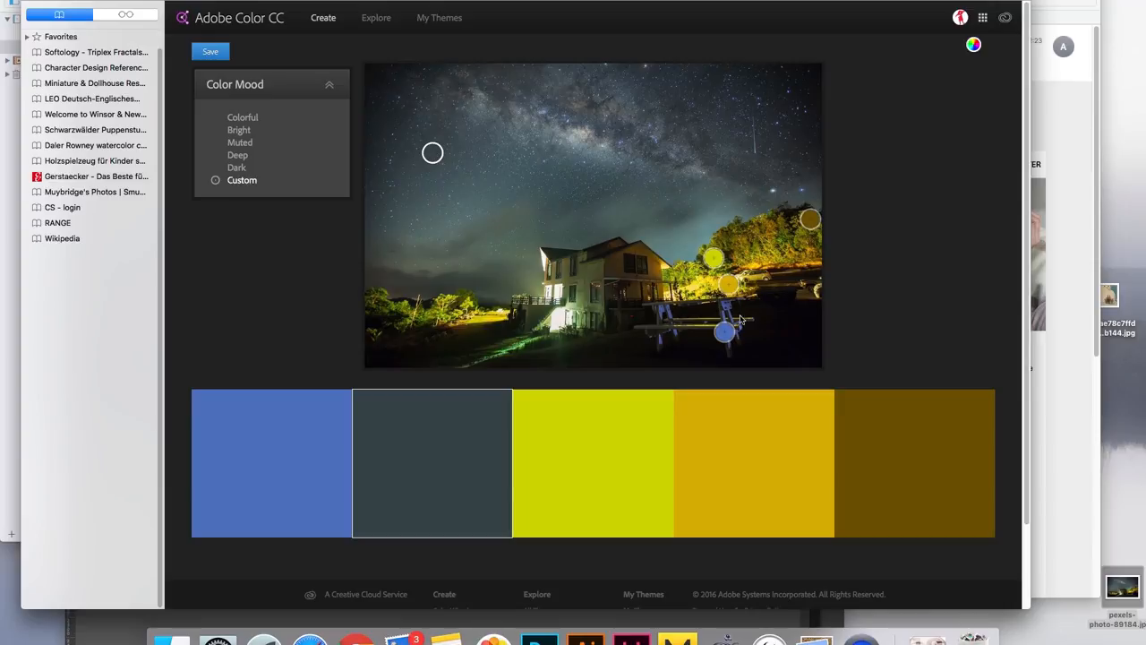
pyautogui.moveTo(813, 222)
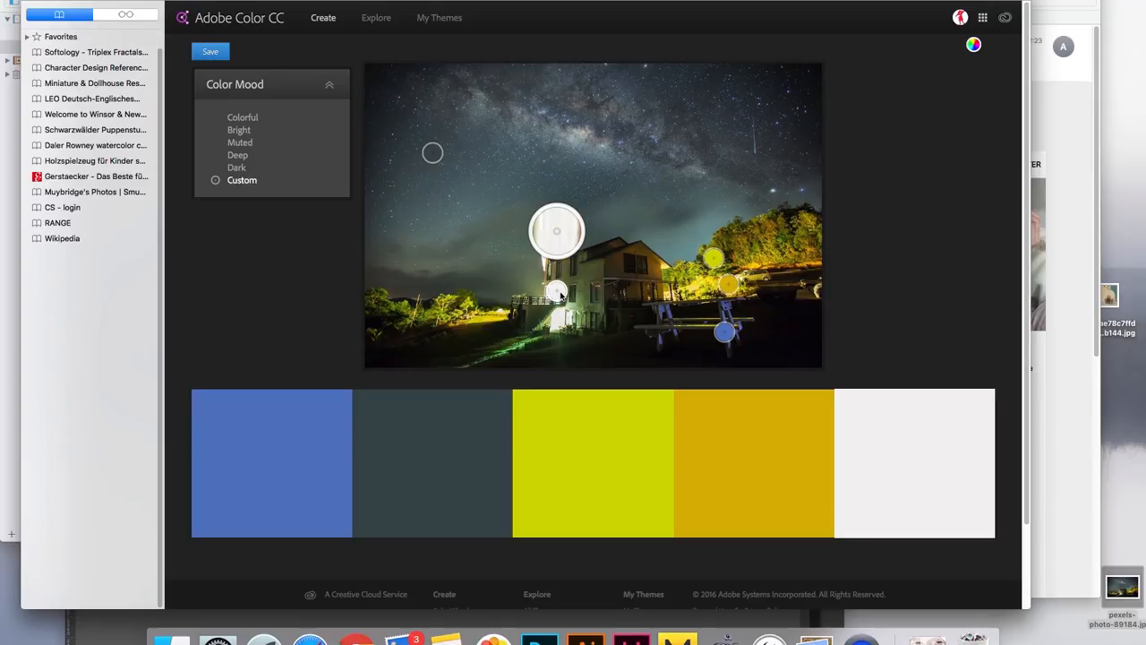
pyautogui.moveTo(557, 231); pyautogui.dragTo(679, 215)
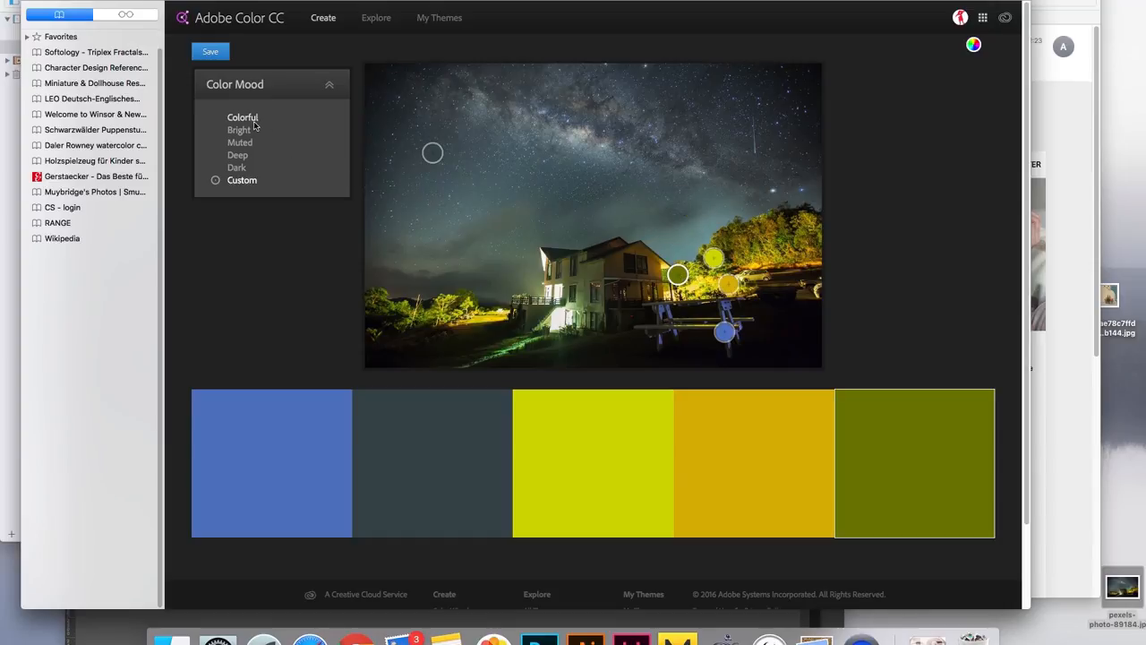
# - Try the Colorful and Bright moods, return to Custom, and start saving the palette
pyautogui.click(242, 118)
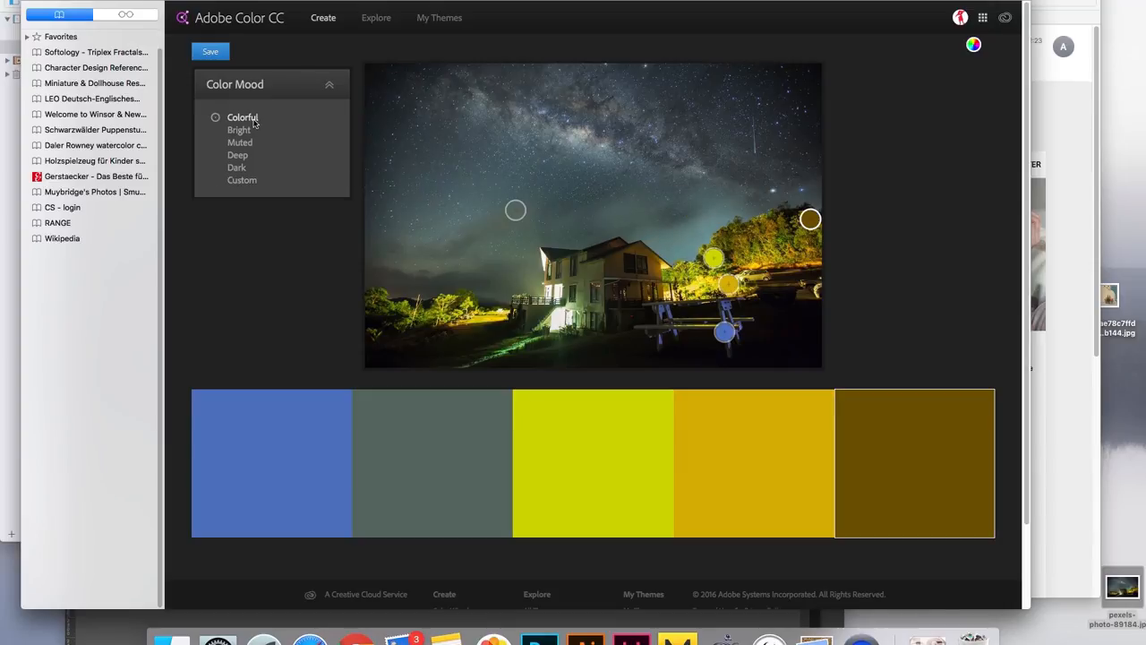
pyautogui.click(240, 129)
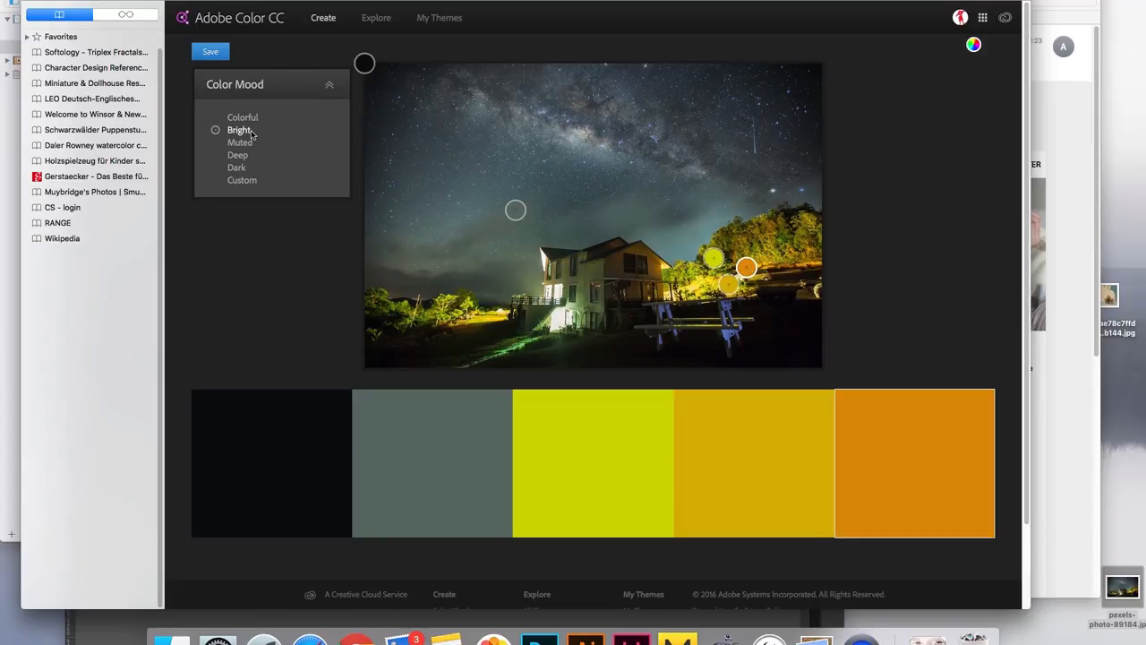
pyautogui.click(240, 143)
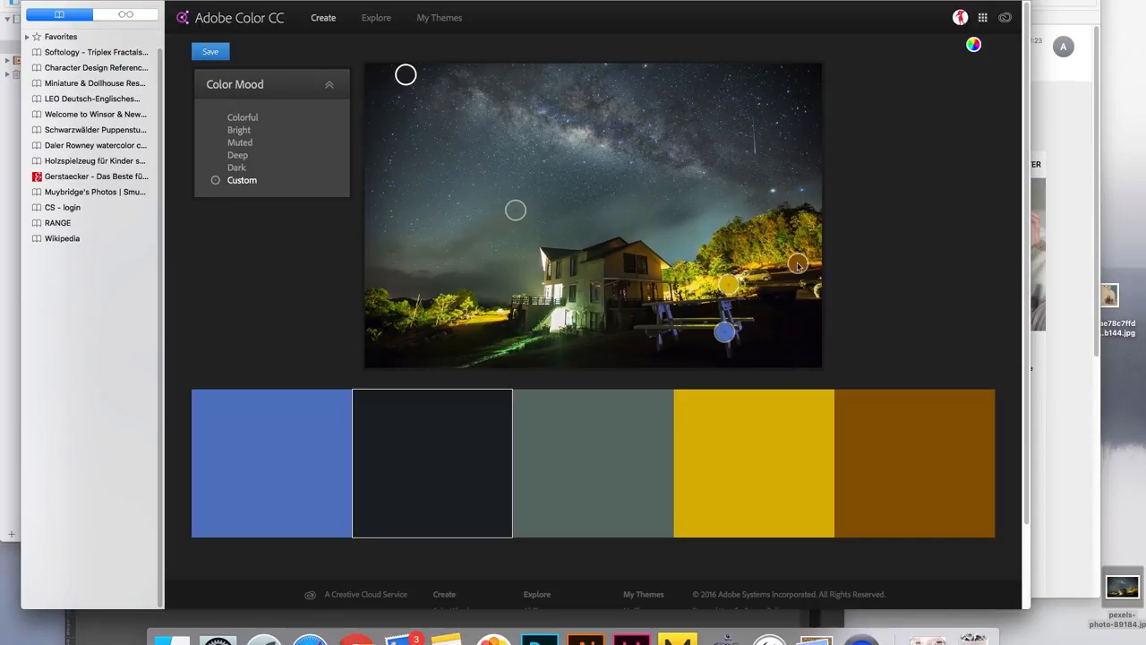
pyautogui.click(211, 51)
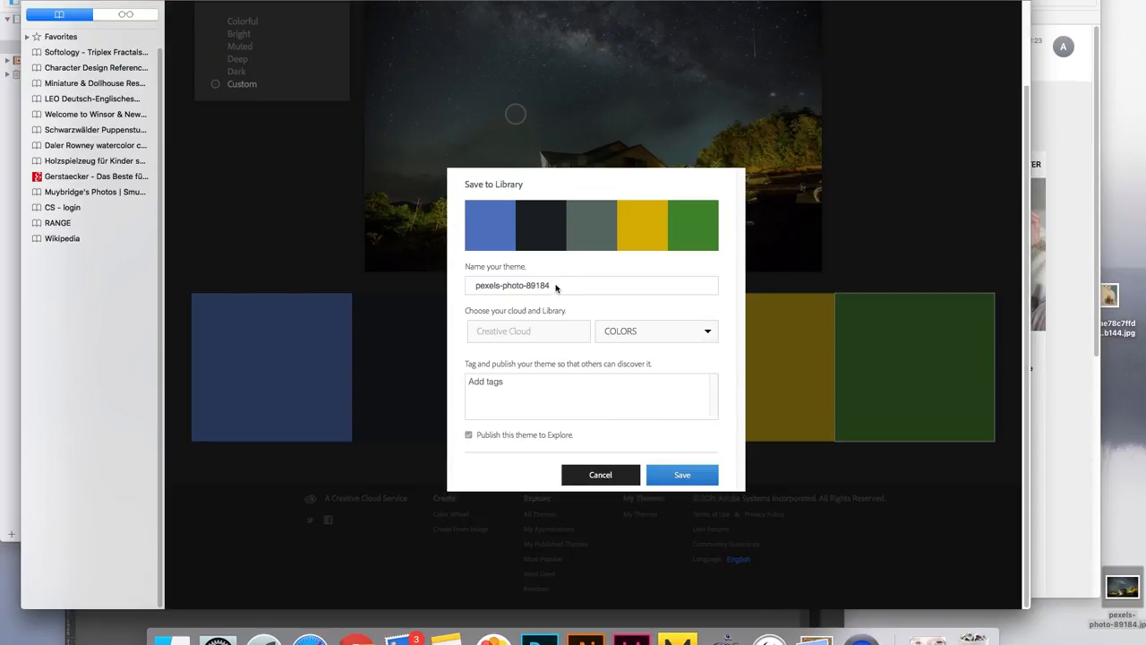
# - Name the theme 'Night1' and save it to the library
pyautogui.write('Night')
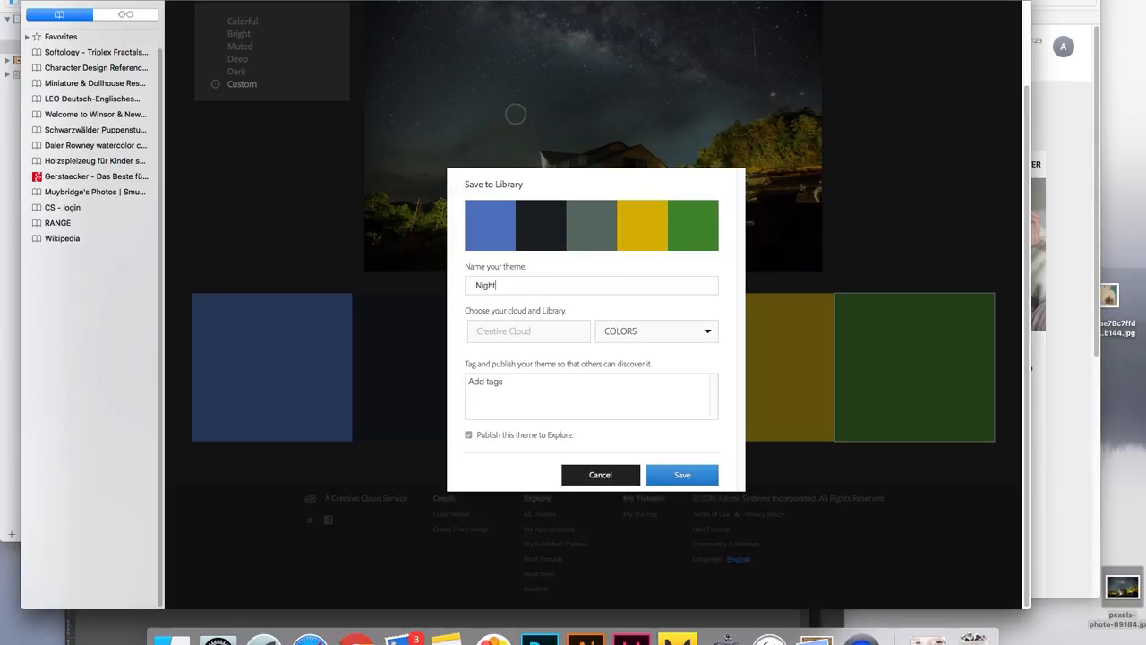
pyautogui.write('1')
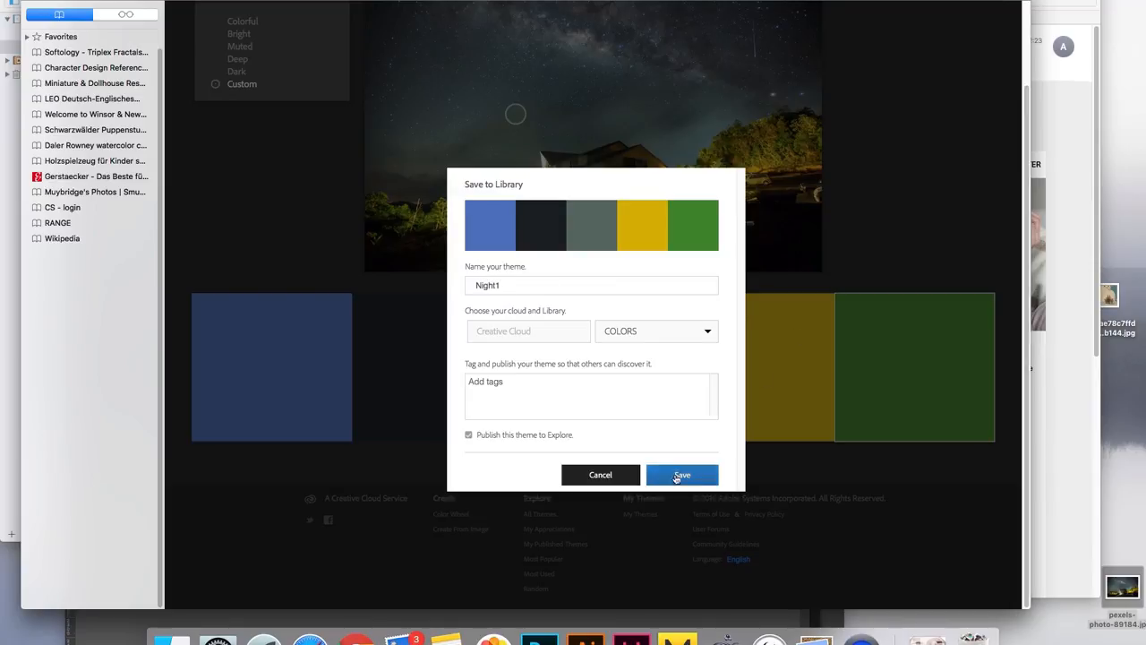
pyautogui.click(681, 475)
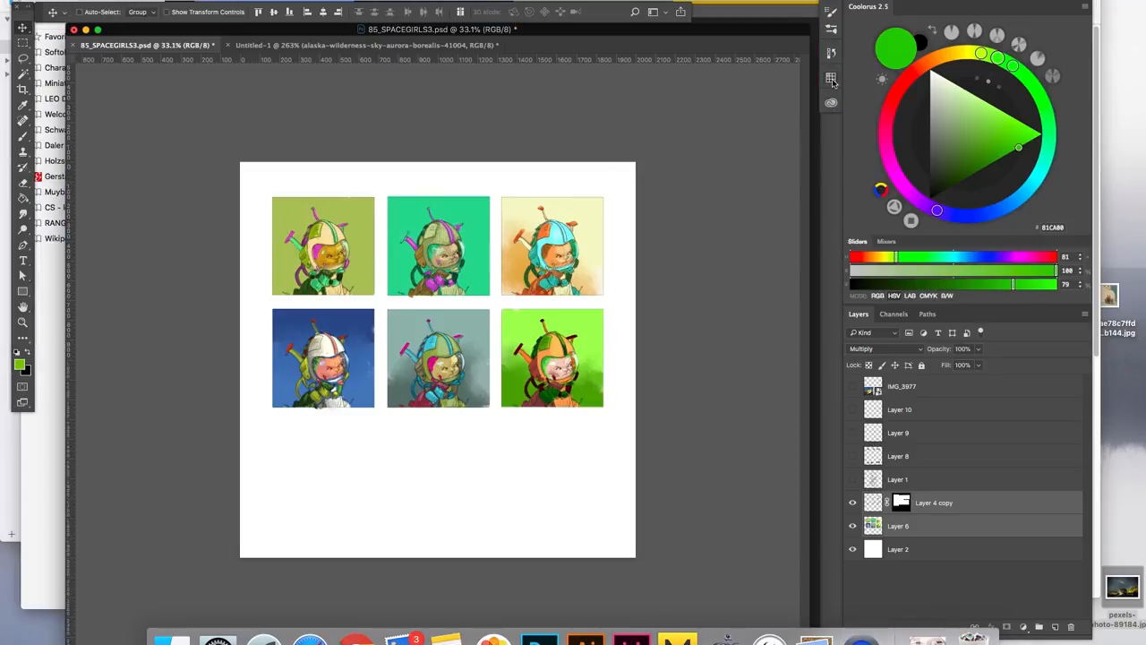
# - Switch to the SPACEGIRLS document and pick the blue from the Night1 swatches for the seventh study
pyautogui.click(831, 100)
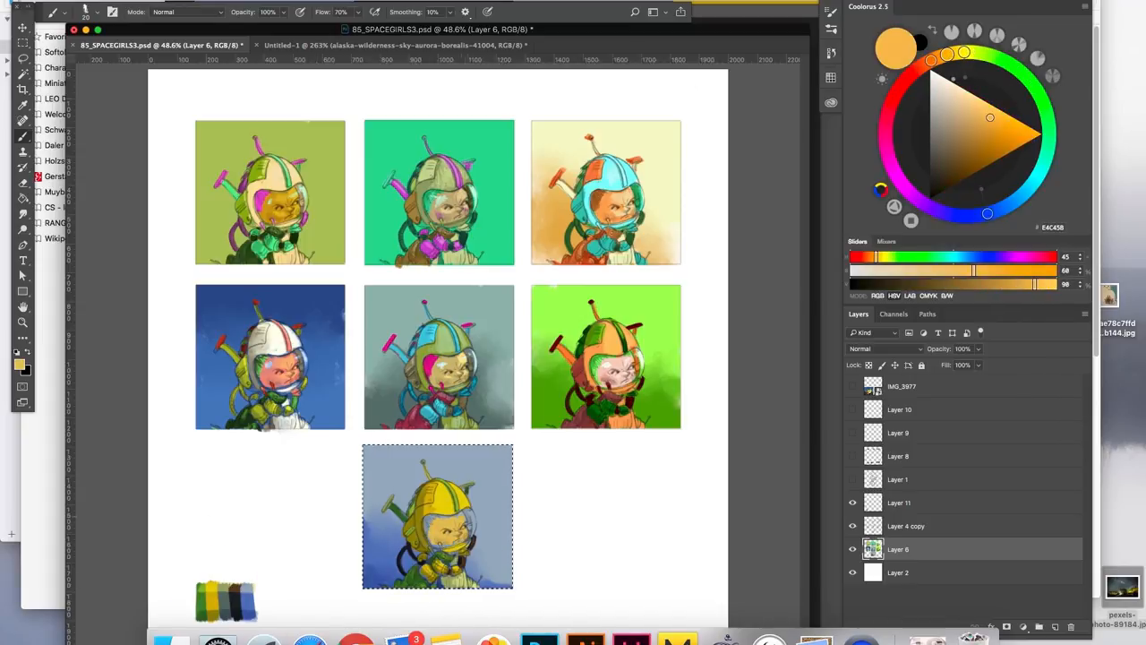
pyautogui.click(978, 140)
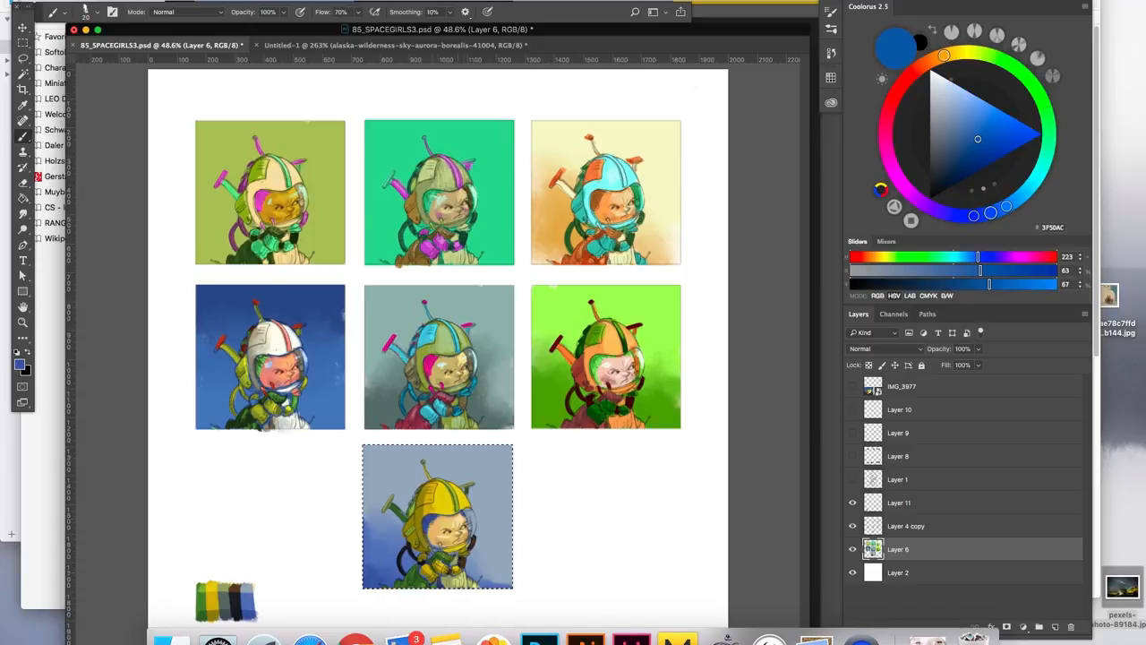